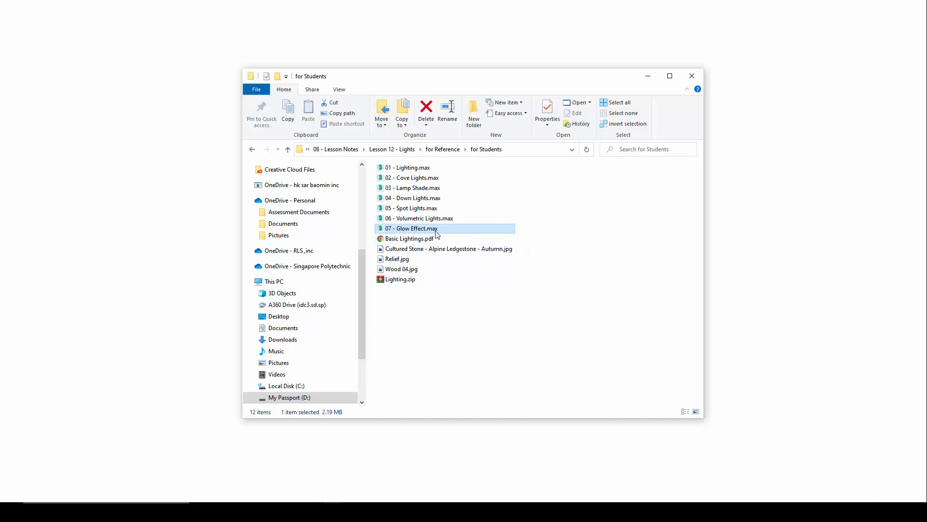
# Open the 07 - Glow Effect.max bedroom scene from the for Students folder
pyautogui.doubleClick(412, 229)
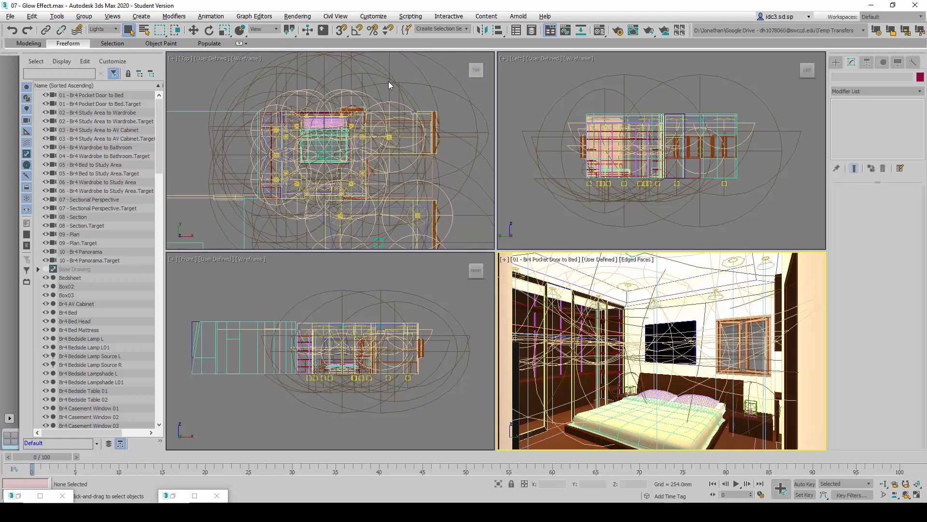
# Add a Lens Effects rendering effect containing a Glow element through Rendering > Effects
pyautogui.click(297, 16)
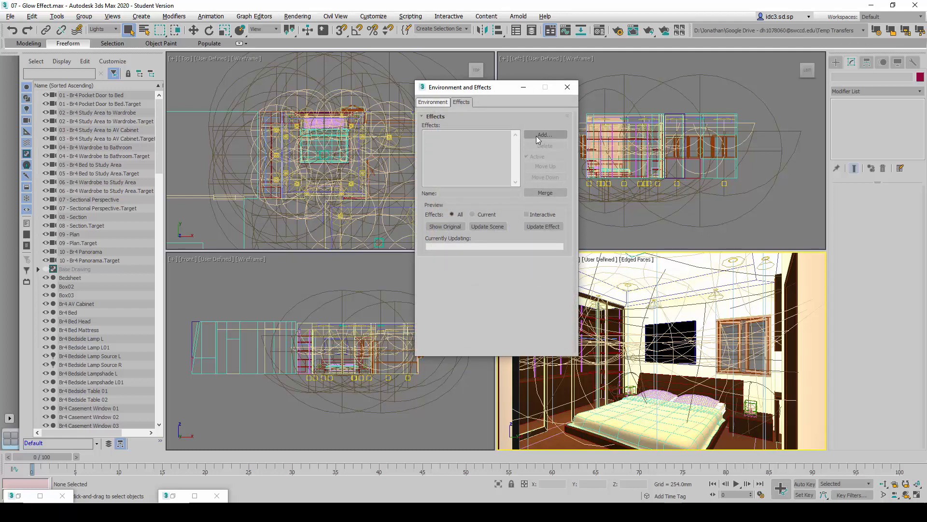
pyautogui.click(544, 134)
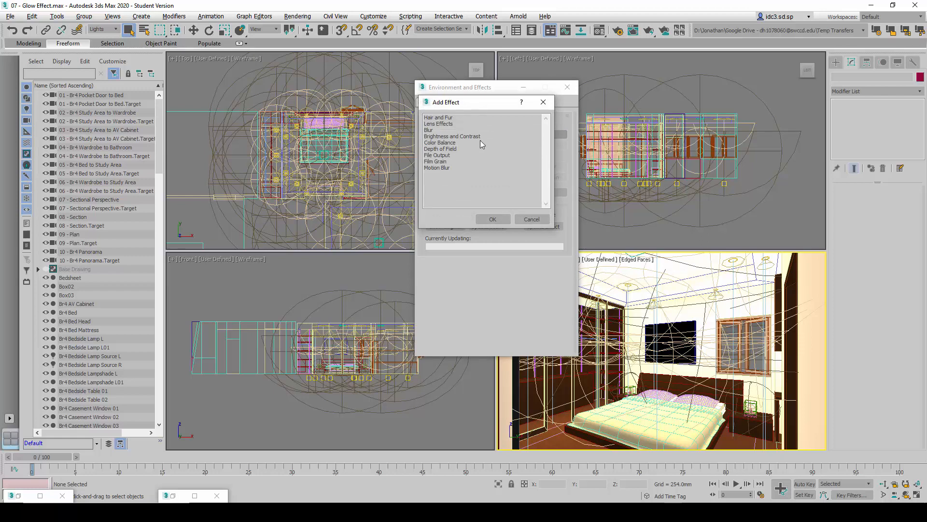
pyautogui.click(439, 123)
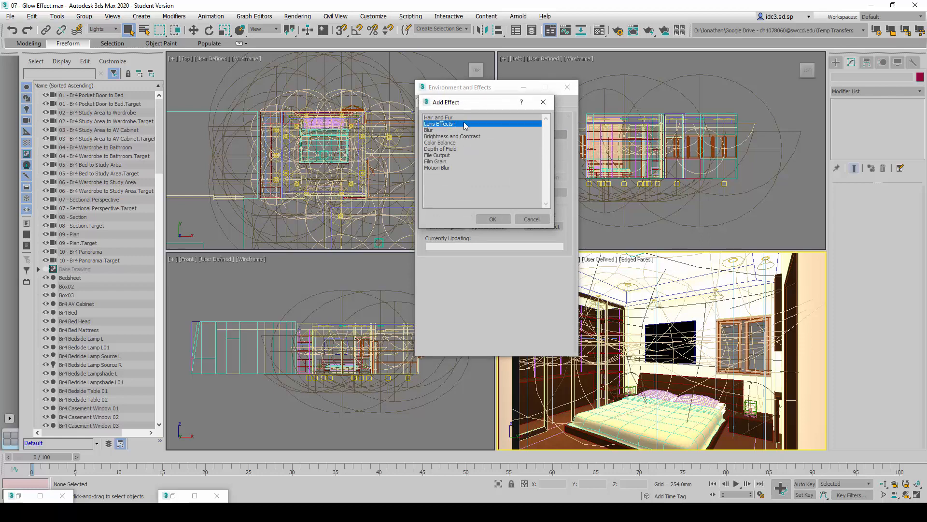
pyautogui.click(492, 218)
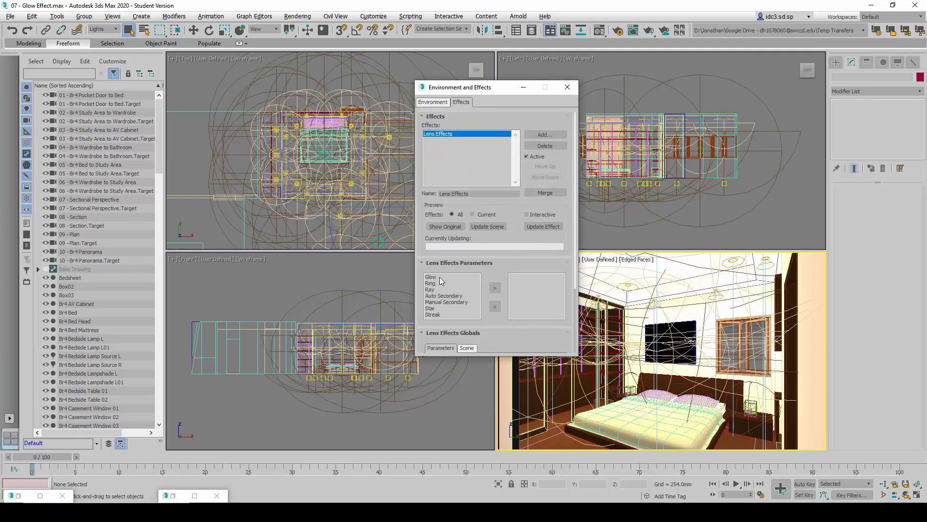
pyautogui.click(432, 276)
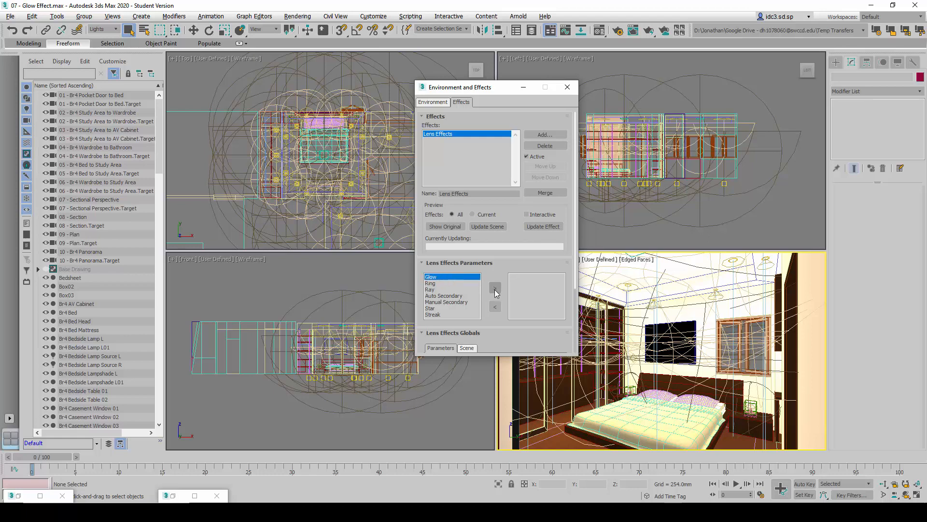
pyautogui.click(494, 288)
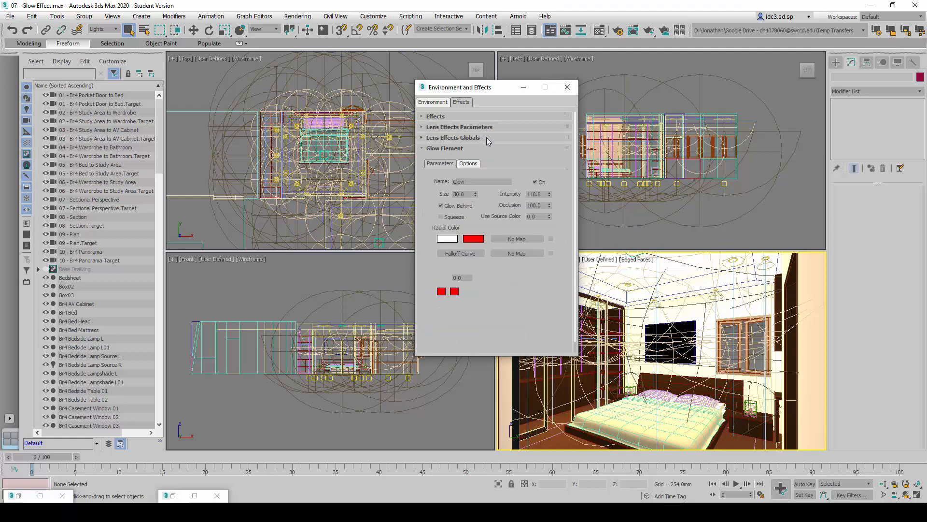
pyautogui.click(445, 147)
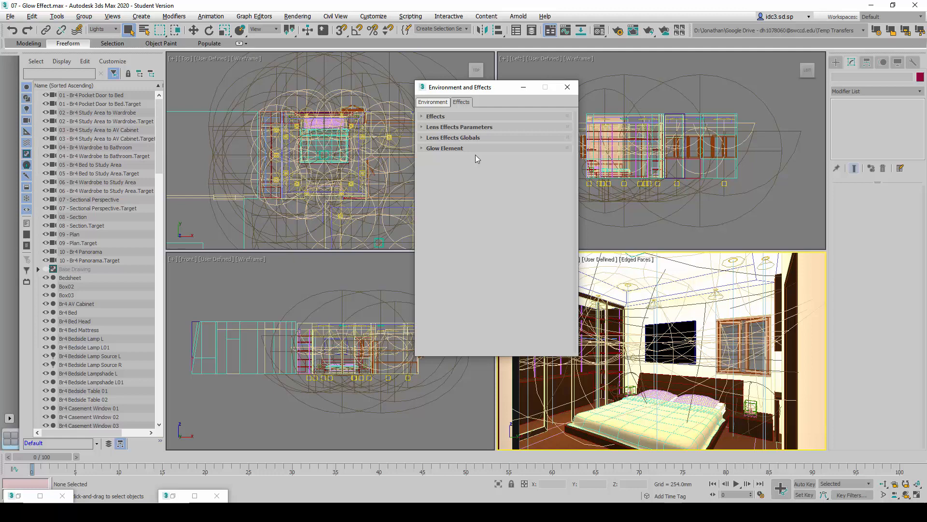
pyautogui.moveTo(433, 144)
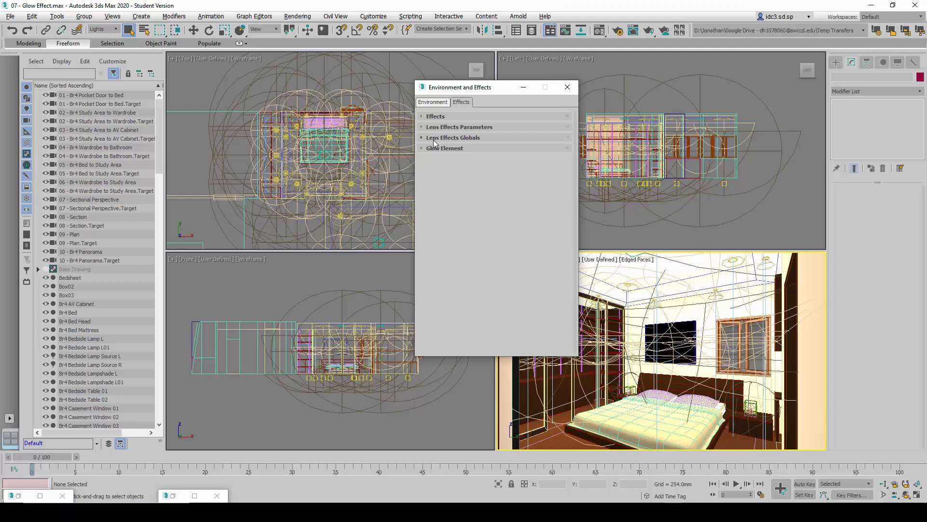
# Open the Lens Effects Globals parameters and enter 80.0 for the global intensity
pyautogui.click(453, 138)
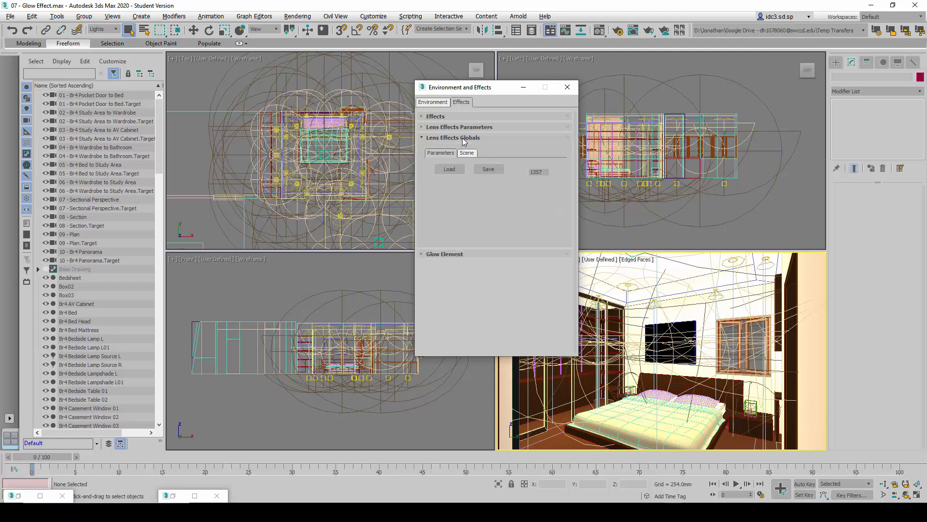
pyautogui.click(454, 137)
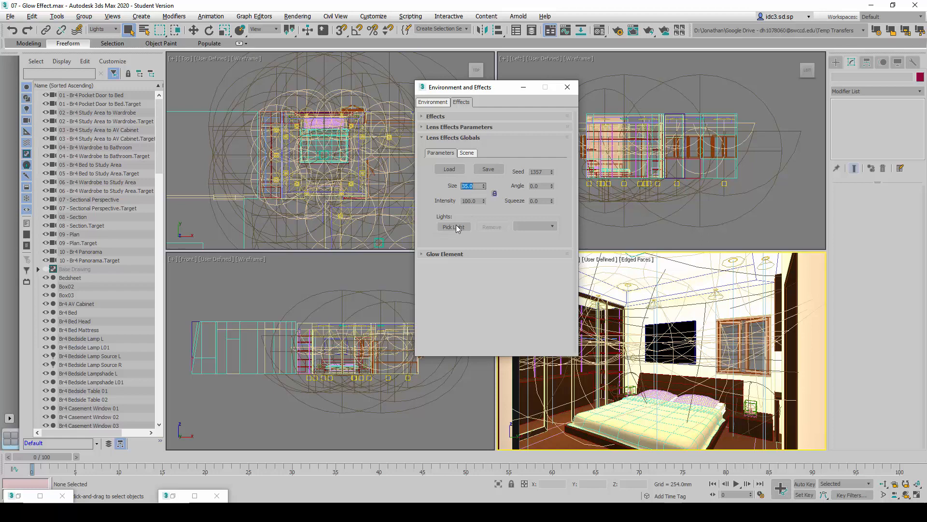
pyautogui.click(470, 200)
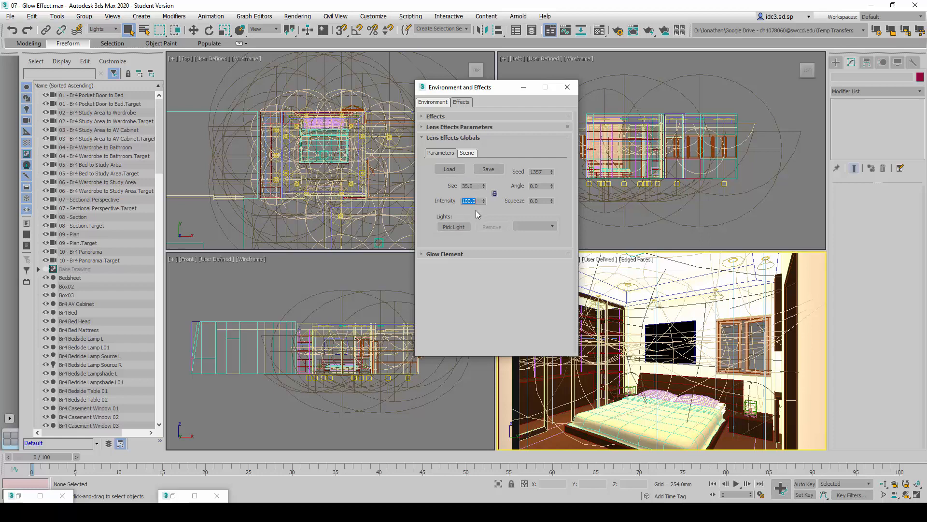
pyautogui.write('80.0')
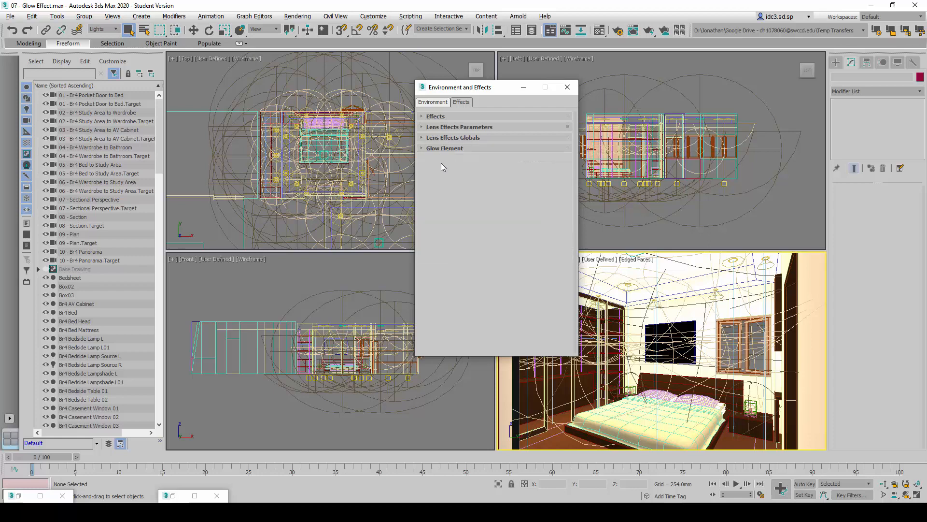
# Make the Glow Lampshade L glow size 35 with an orange radial colour, then close Effects
pyautogui.click(445, 137)
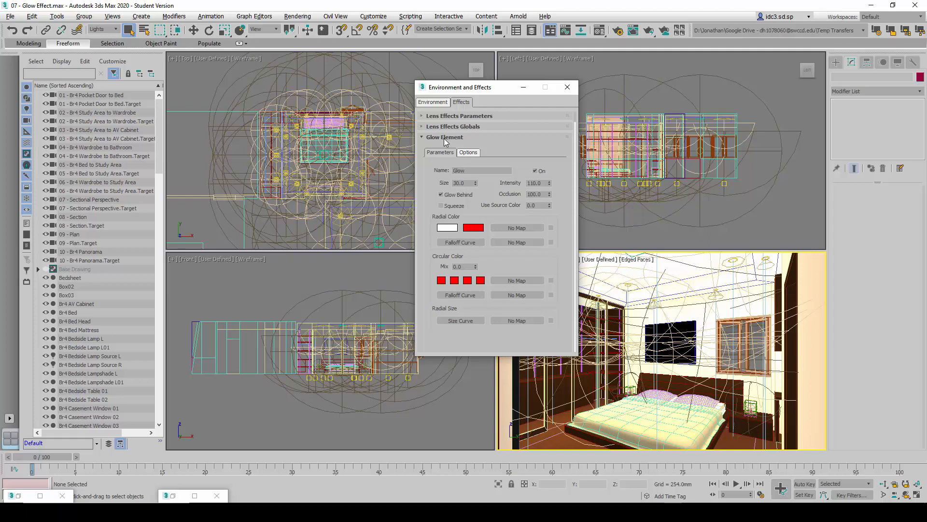
pyautogui.moveTo(494, 169)
pyautogui.write(' Lampshade L')
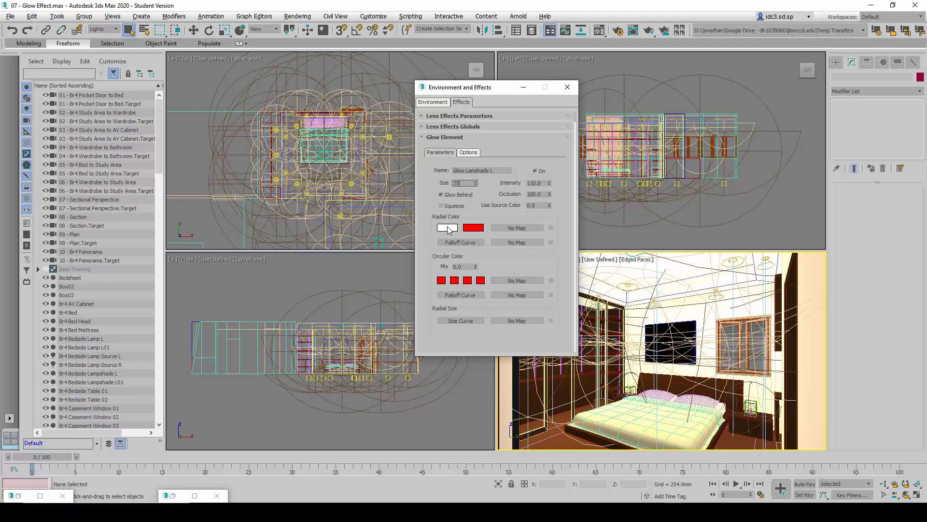
pyautogui.click(447, 227)
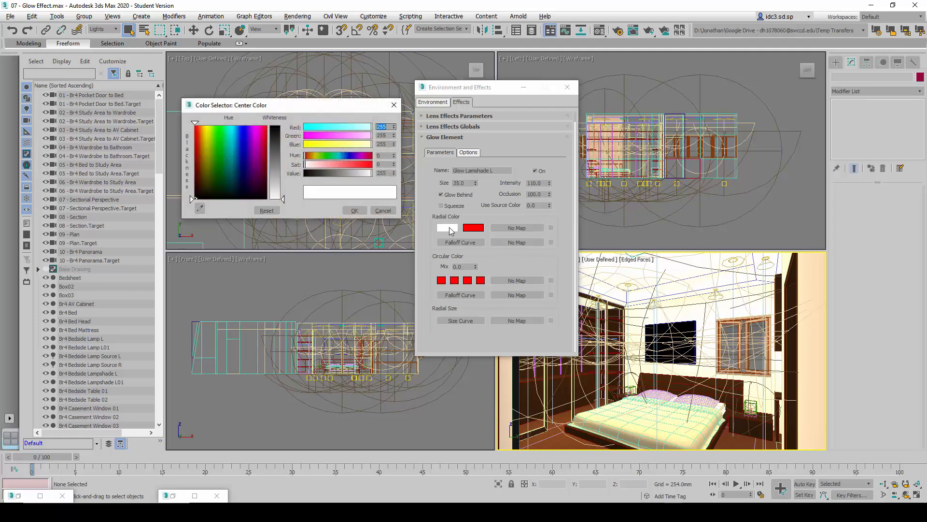
pyautogui.moveTo(290, 105); pyautogui.dragTo(290, 119)
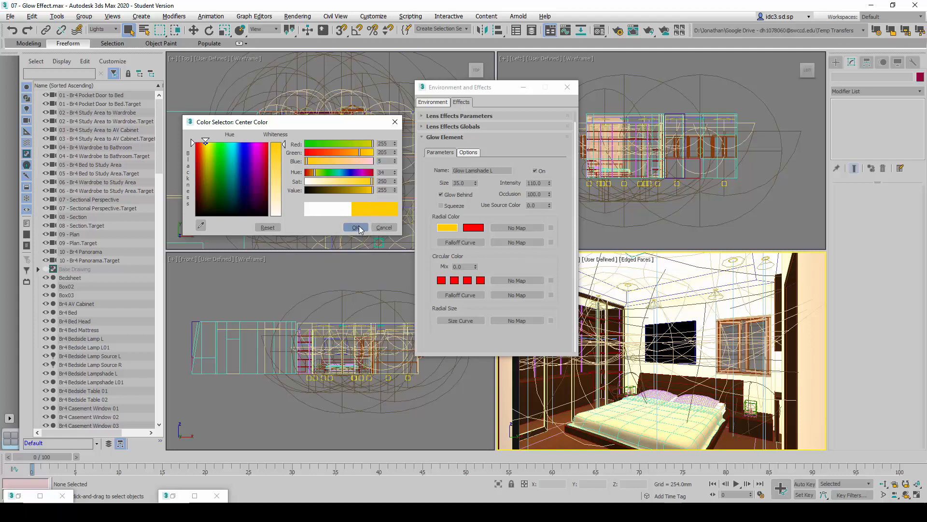
pyautogui.click(355, 227)
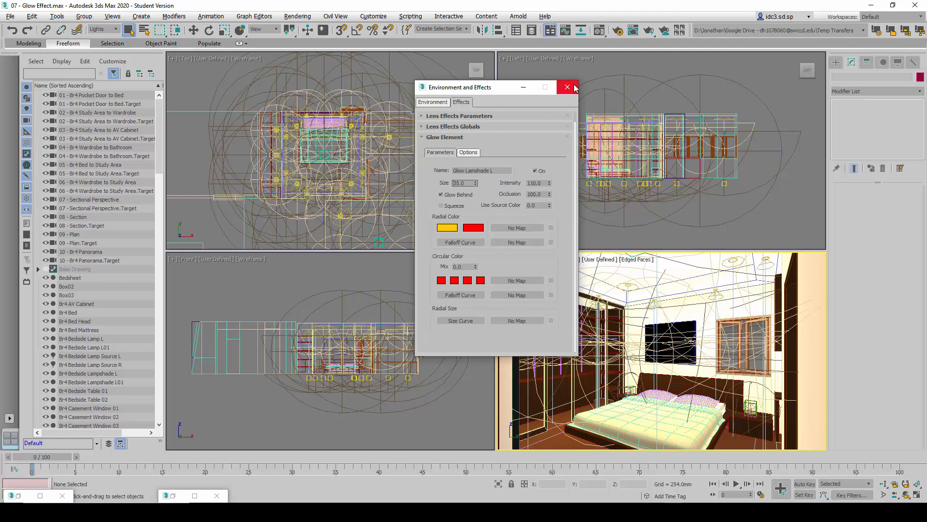
pyautogui.click(566, 87)
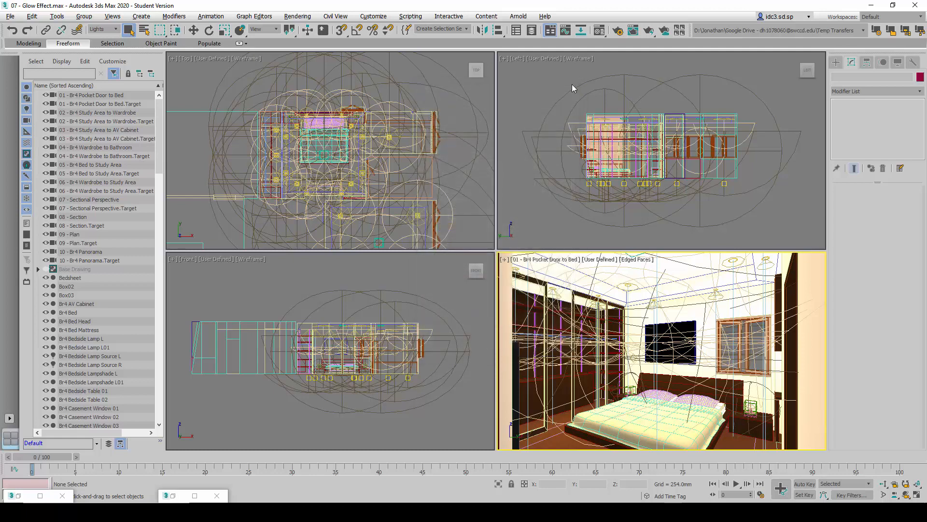
pyautogui.moveTo(598, 88)
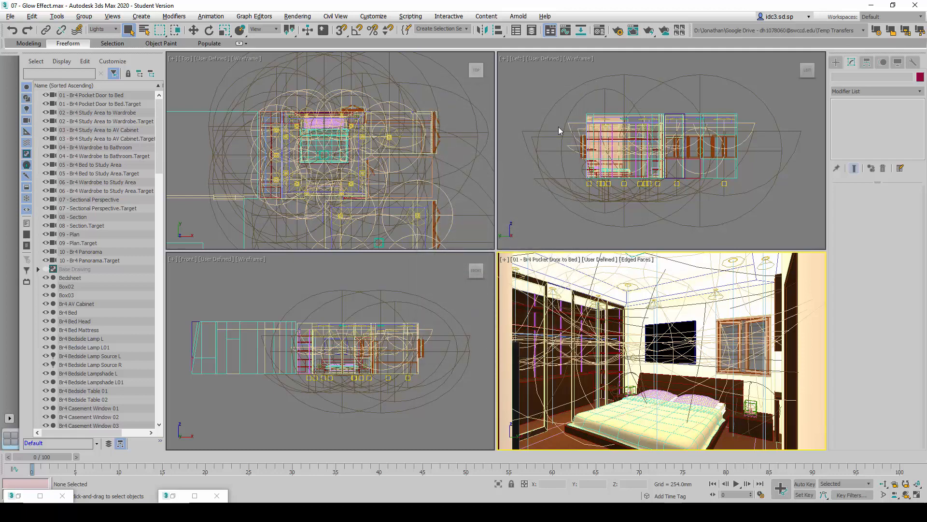
pyautogui.moveTo(520, 203)
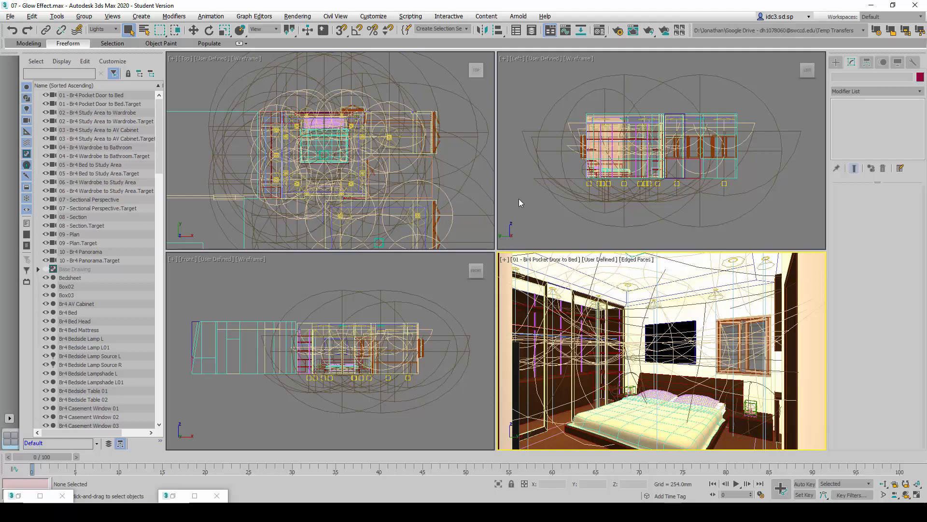
pyautogui.moveTo(142, 30)
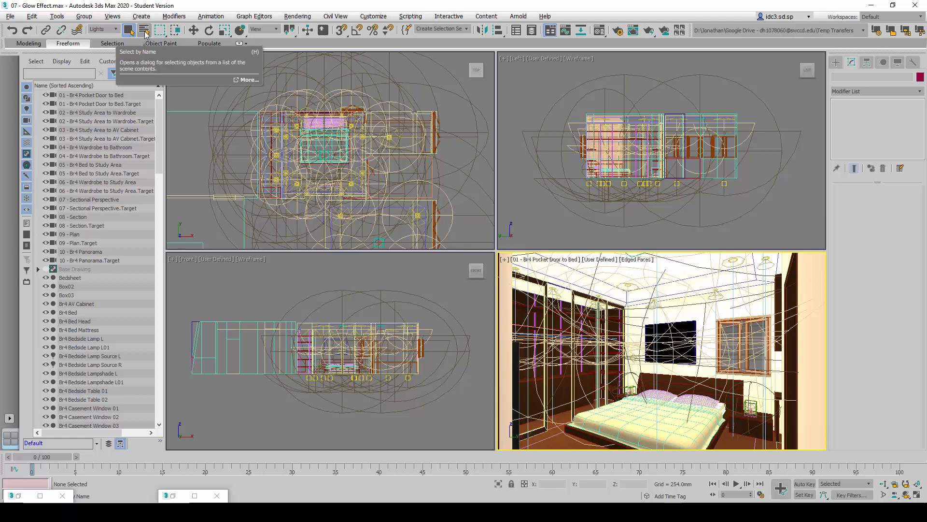
# Select the Br4 Bedside Lamp Source L light using Select by Name
pyautogui.click(144, 29)
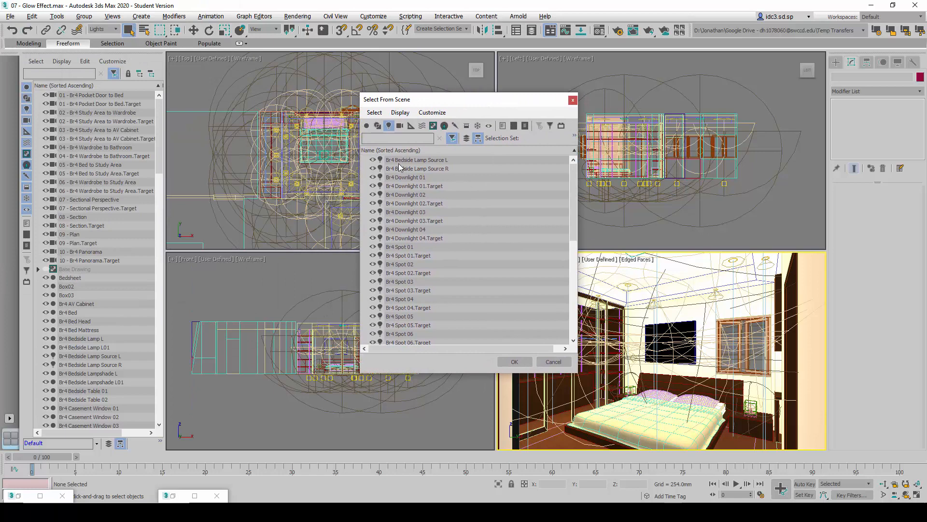
pyautogui.click(416, 160)
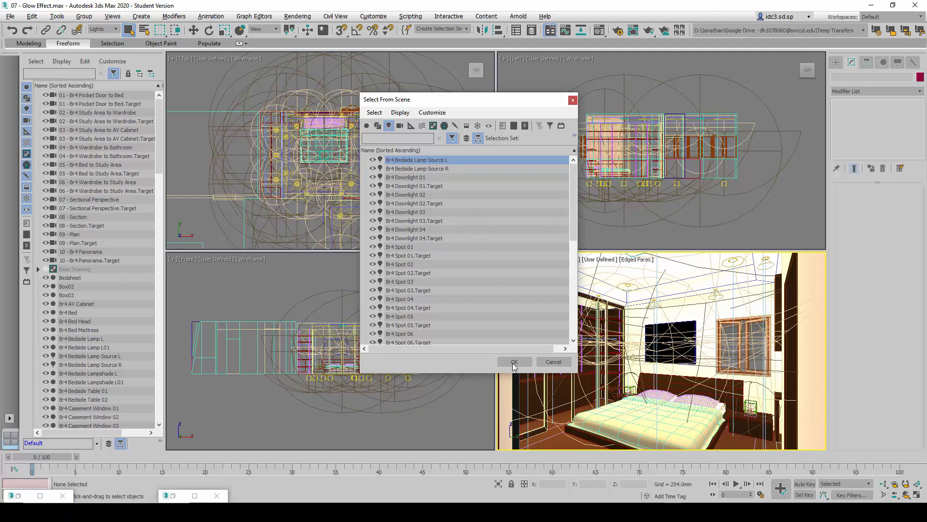
pyautogui.click(513, 361)
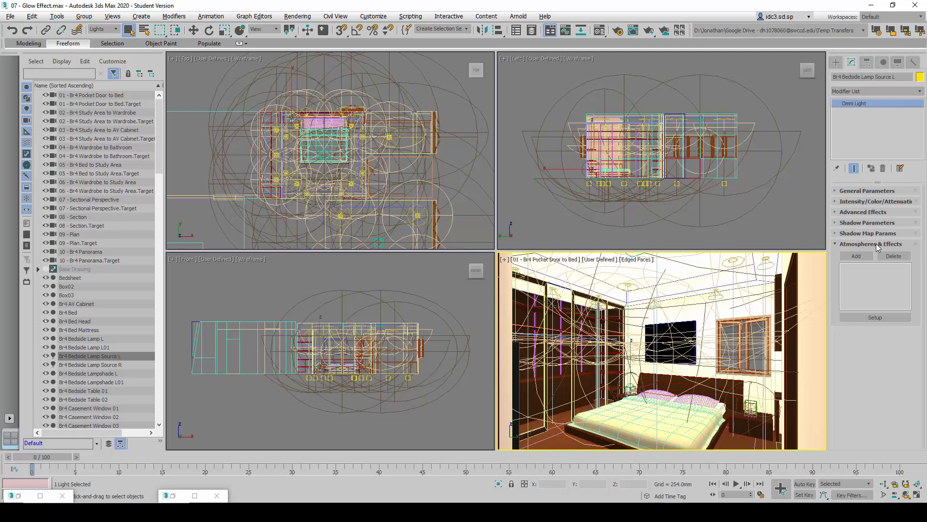
pyautogui.moveTo(885, 248)
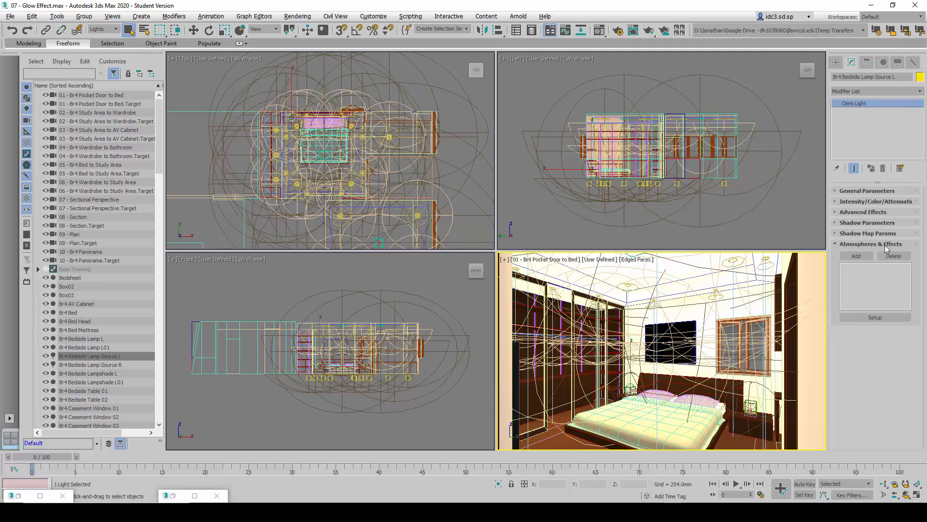
# Add the existing Lens Effects to Br4 Bedside Lamp Source L's Atmospheres & Effects
pyautogui.click(855, 256)
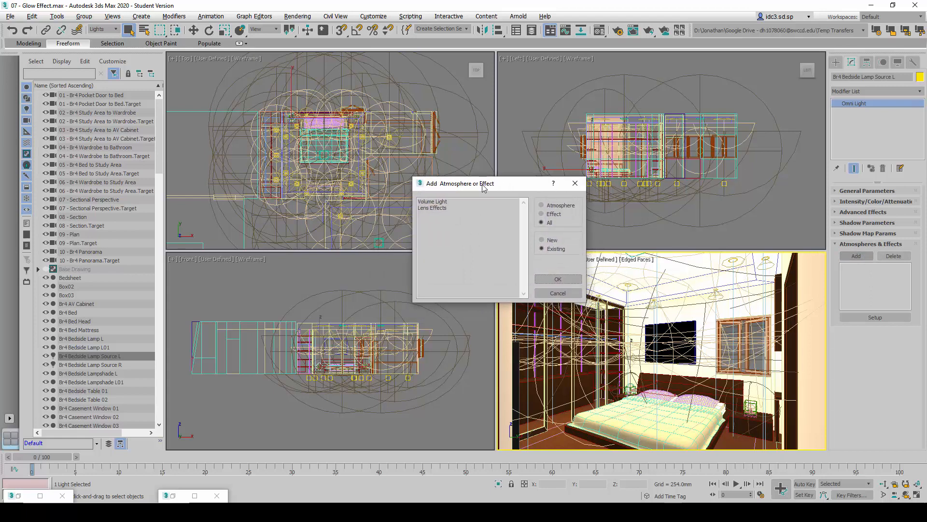
pyautogui.click(432, 207)
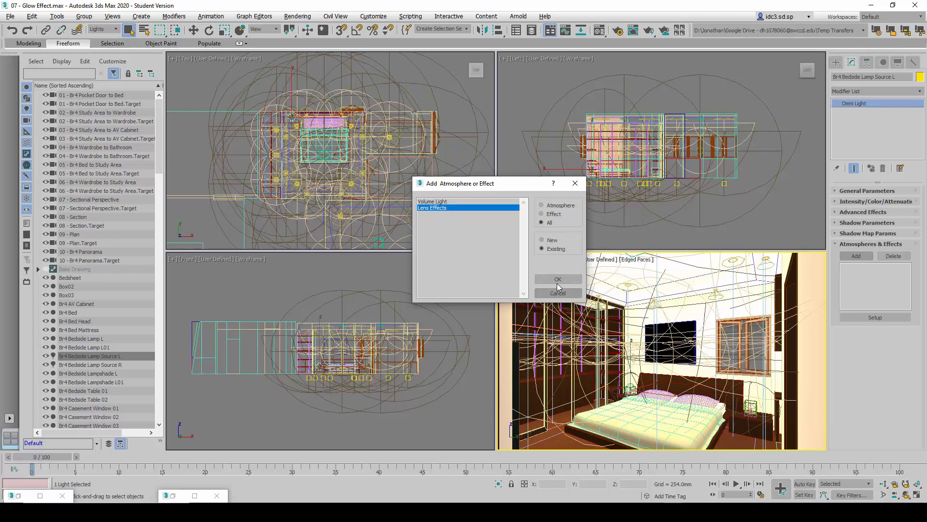
pyautogui.click(556, 278)
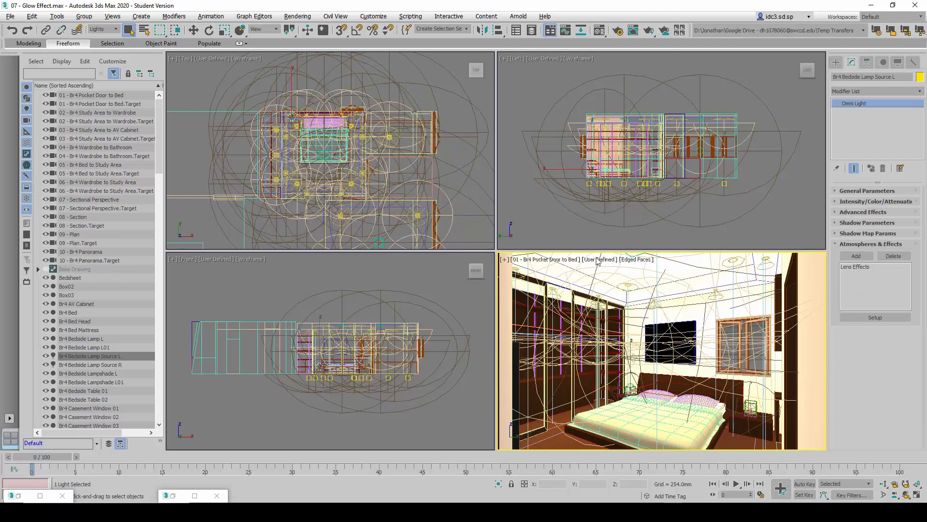
pyautogui.rightClick(598, 262)
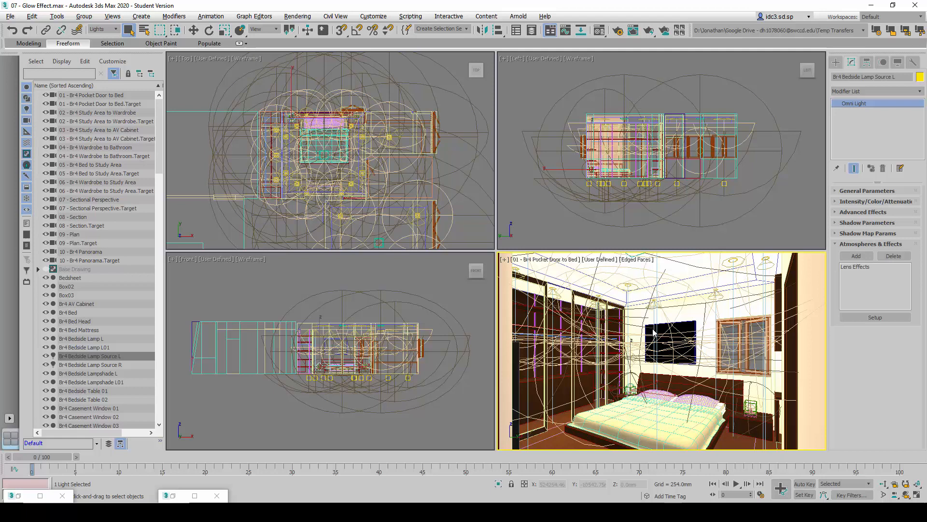
# Render the bedroom camera view and inspect the left lamp's glow
pyautogui.click(297, 16)
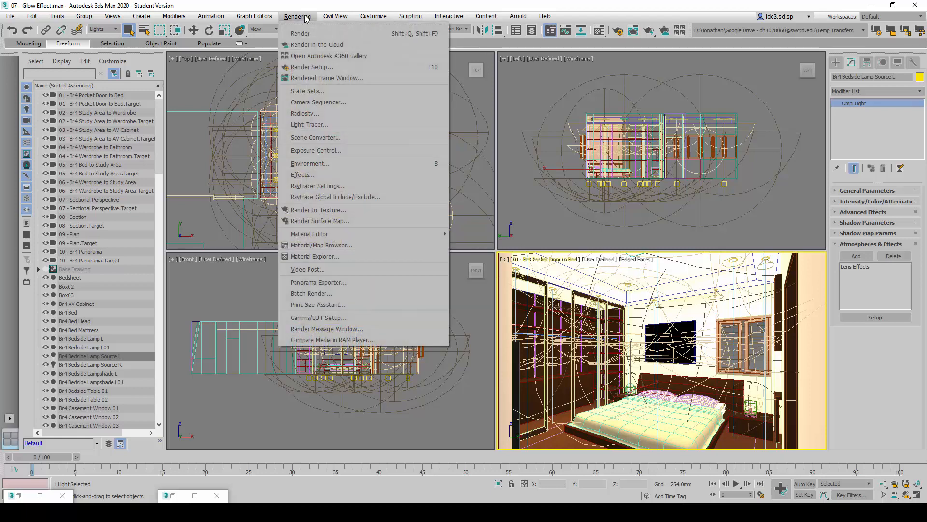
pyautogui.click(300, 34)
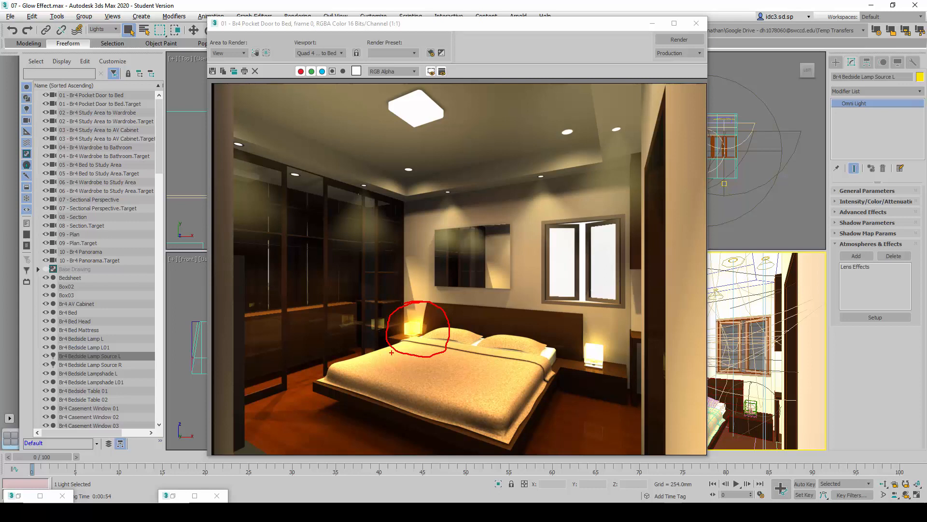
pyautogui.moveTo(588, 319); pyautogui.dragTo(568, 388)
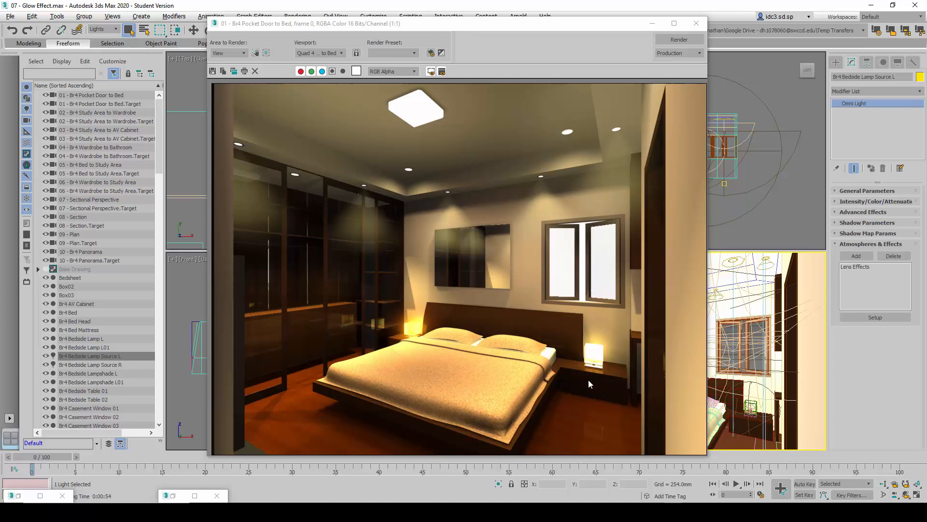
pyautogui.moveTo(605, 328)
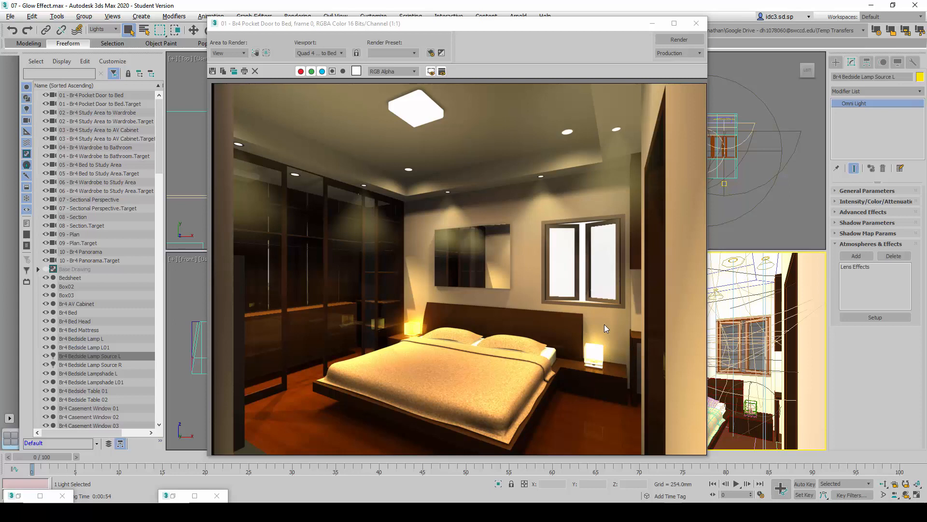
pyautogui.moveTo(511, 357)
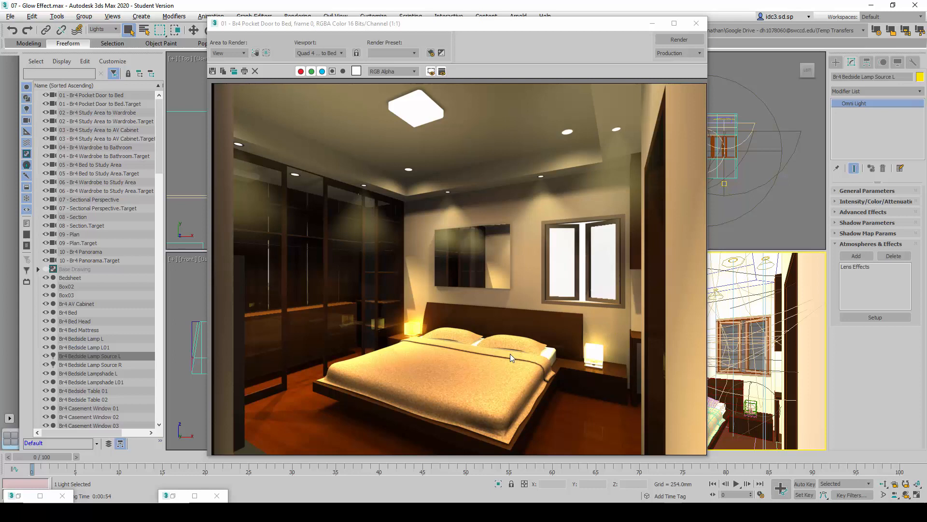
pyautogui.moveTo(437, 355)
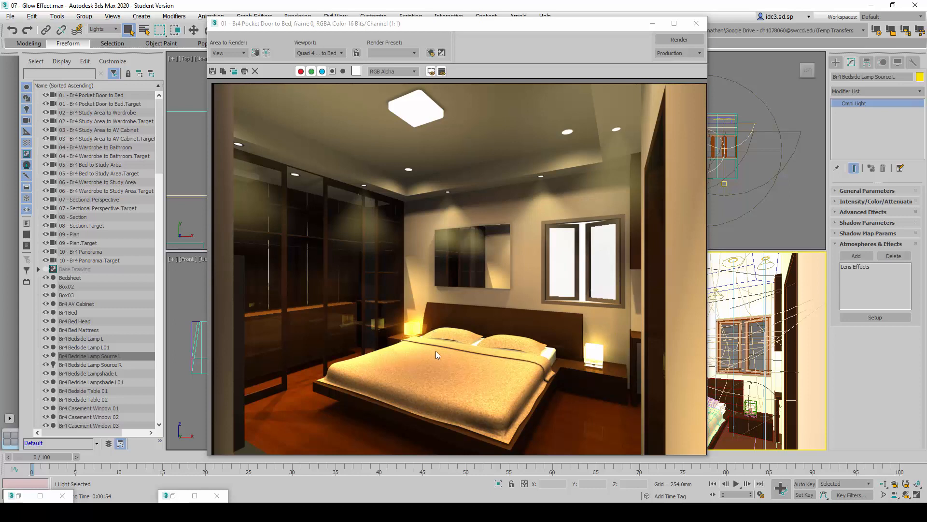
pyautogui.moveTo(422, 372)
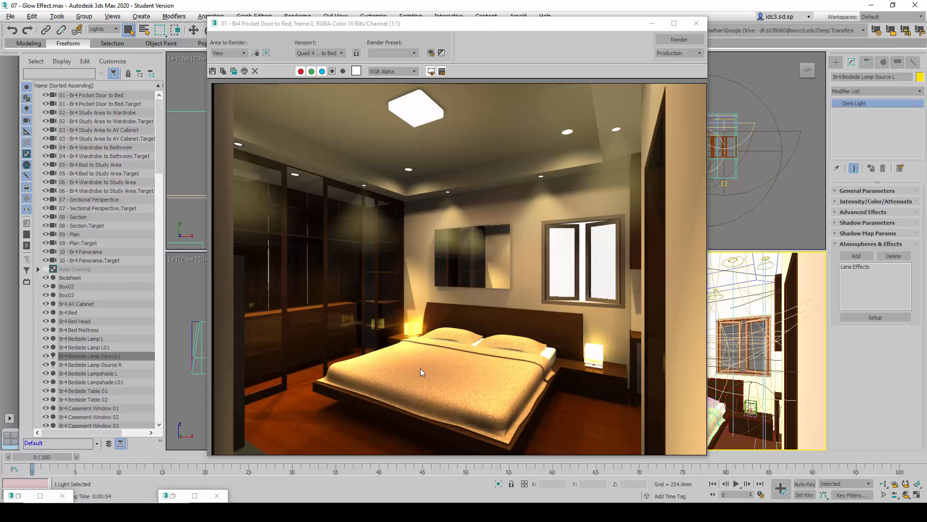
pyautogui.moveTo(422, 332)
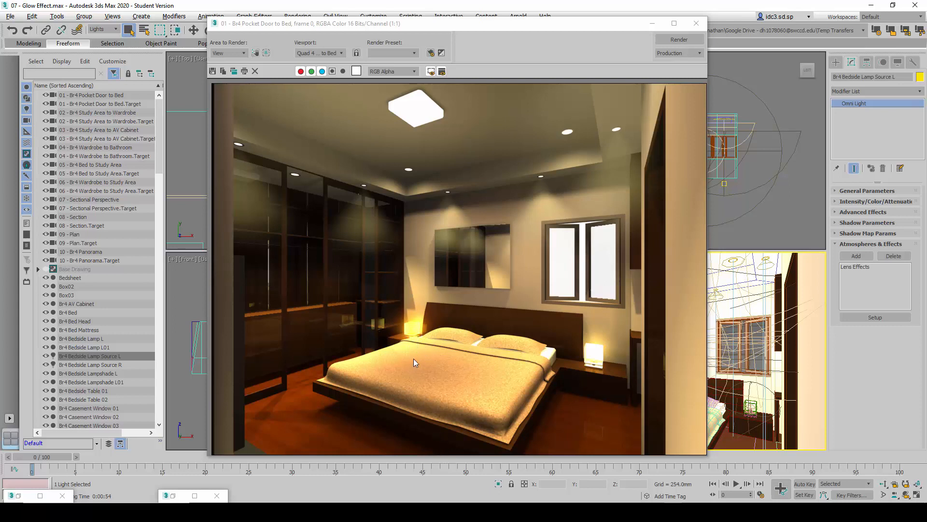
pyautogui.moveTo(437, 427)
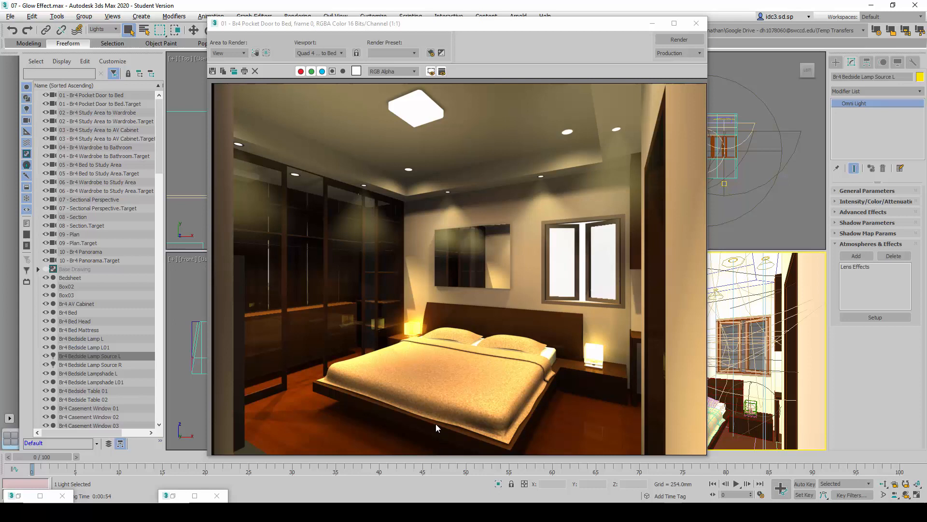
pyautogui.moveTo(415, 331)
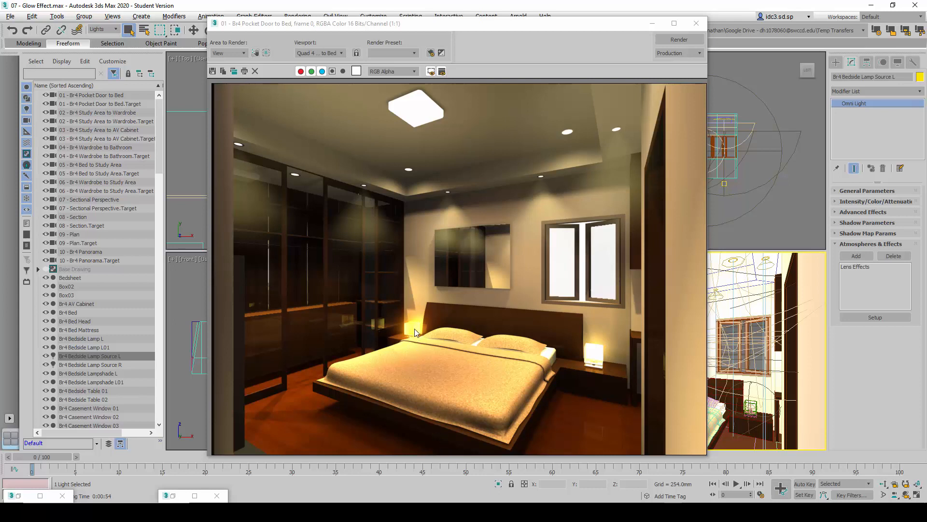
pyautogui.moveTo(595, 362)
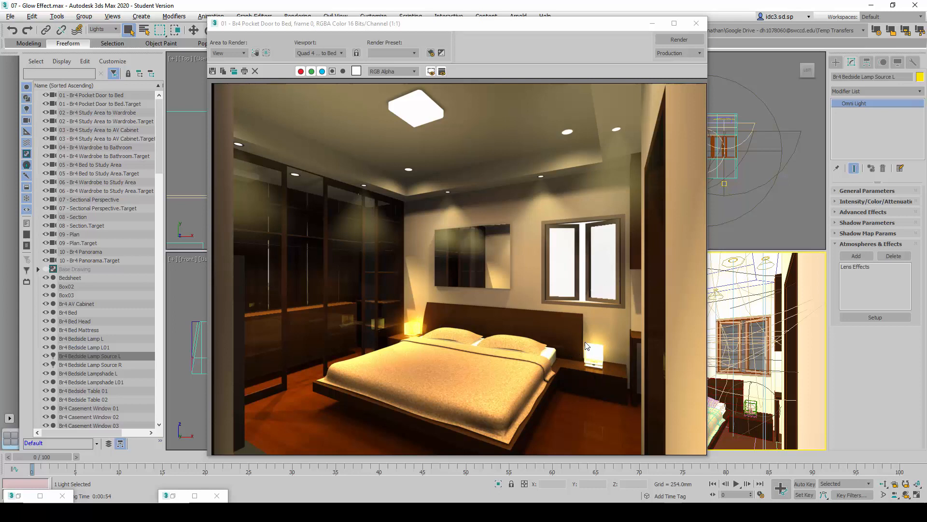
pyautogui.moveTo(586, 361)
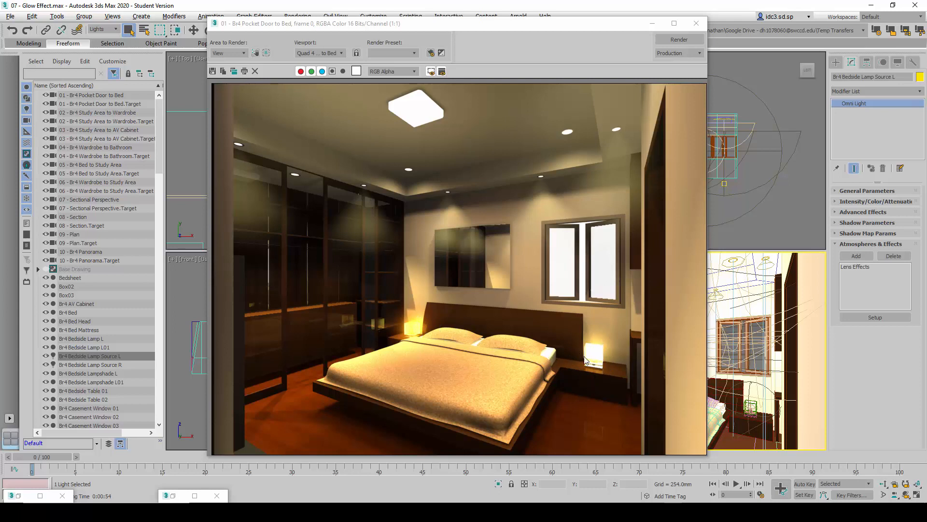
pyautogui.moveTo(598, 363)
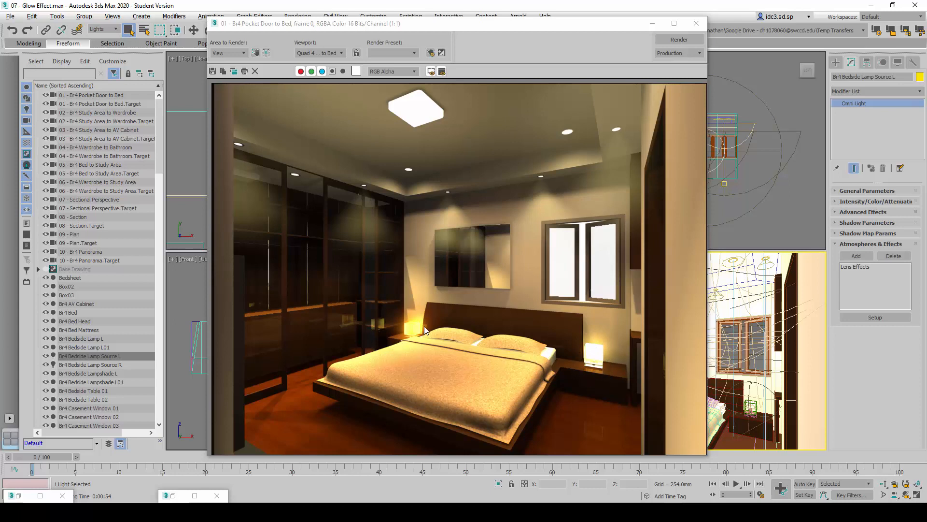
pyautogui.moveTo(424, 312)
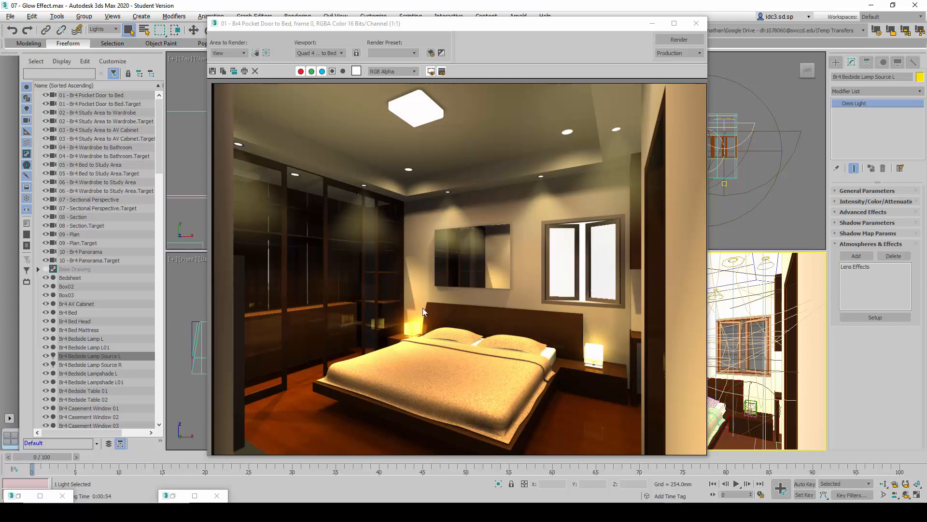
pyautogui.moveTo(418, 325)
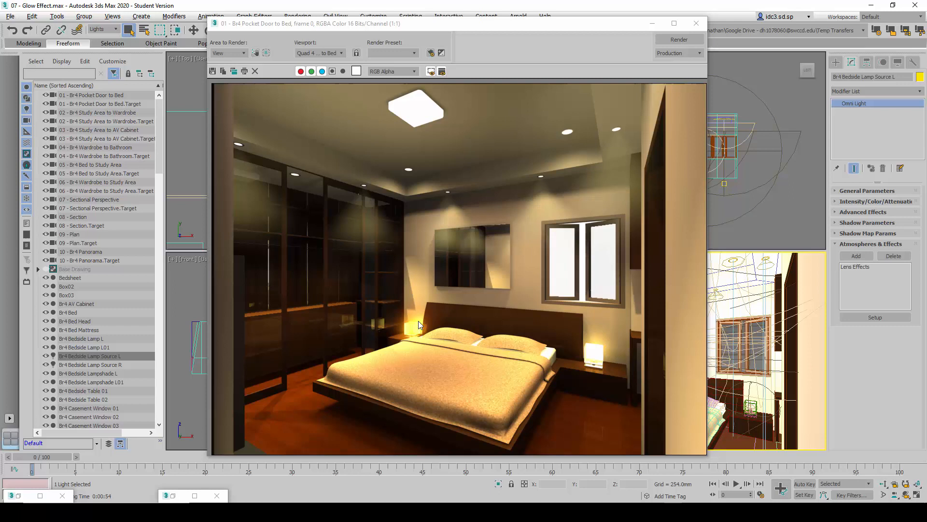
pyautogui.moveTo(412, 334)
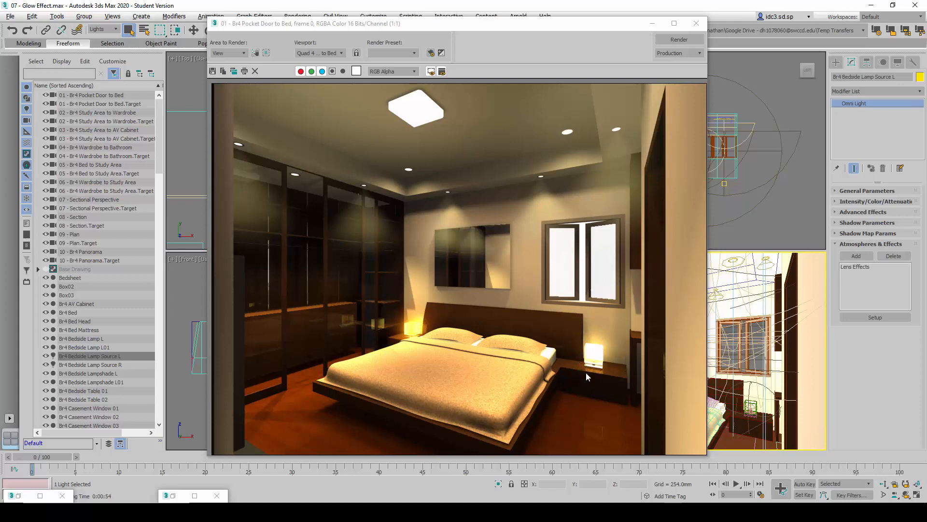
pyautogui.moveTo(601, 379)
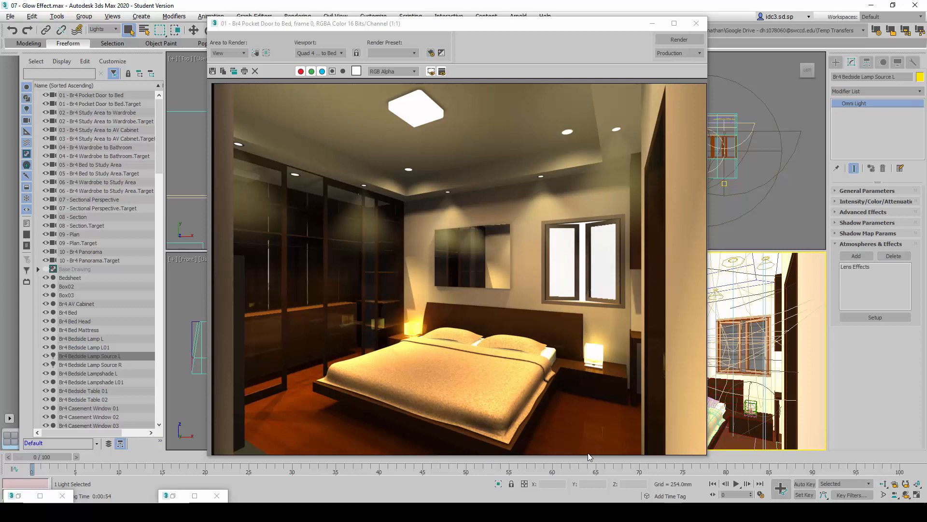
pyautogui.moveTo(581, 450)
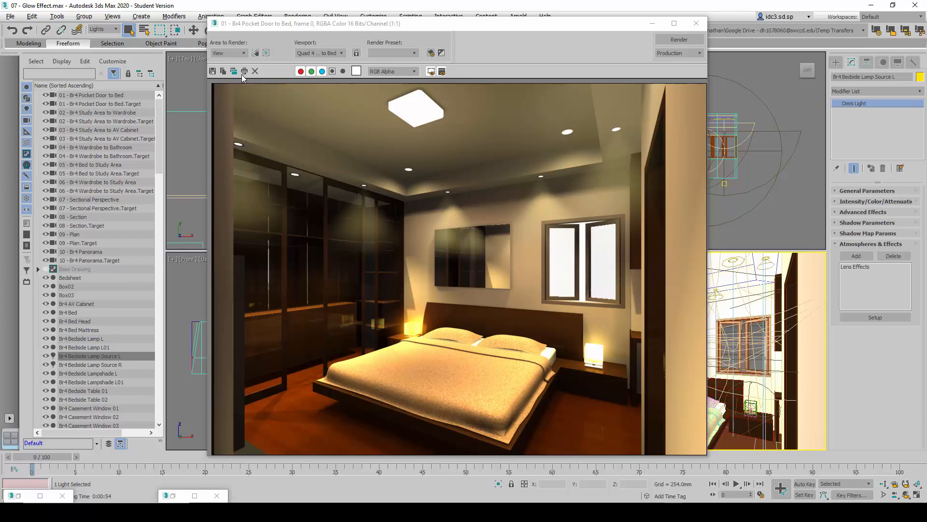
pyautogui.moveTo(234, 71)
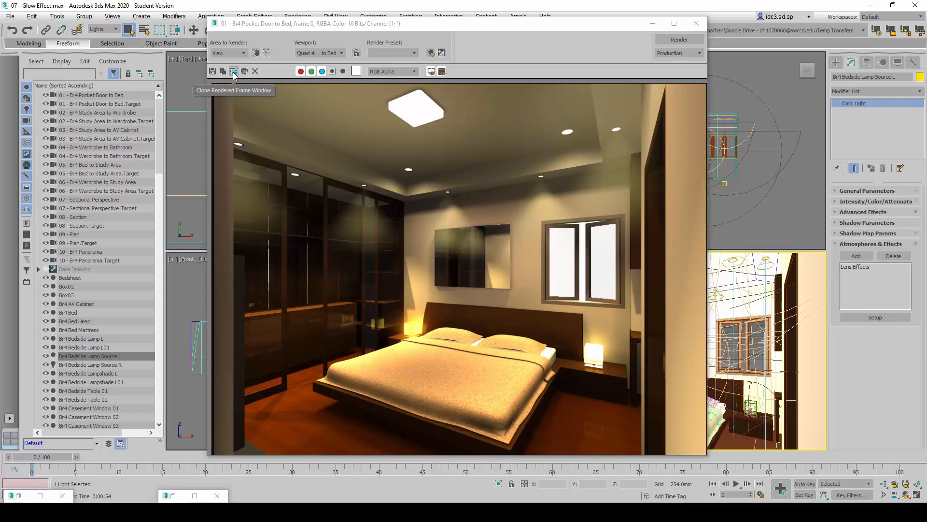
# Clone the single-glow render window and minimize the copy
pyautogui.click(233, 71)
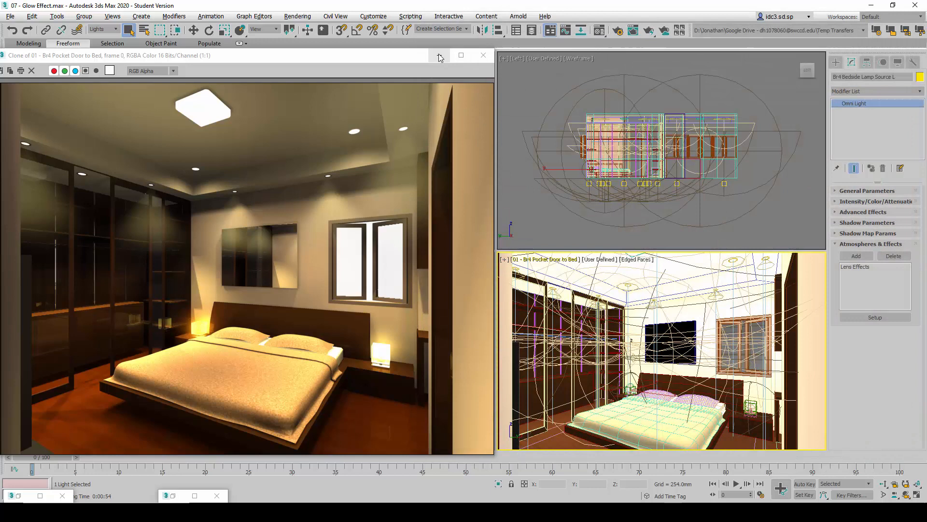
pyautogui.click(483, 55)
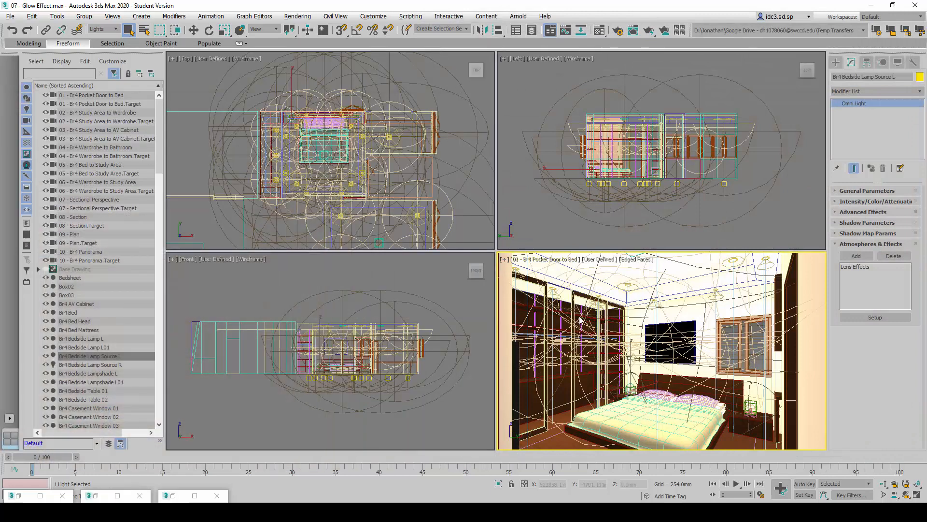
pyautogui.moveTo(692, 342)
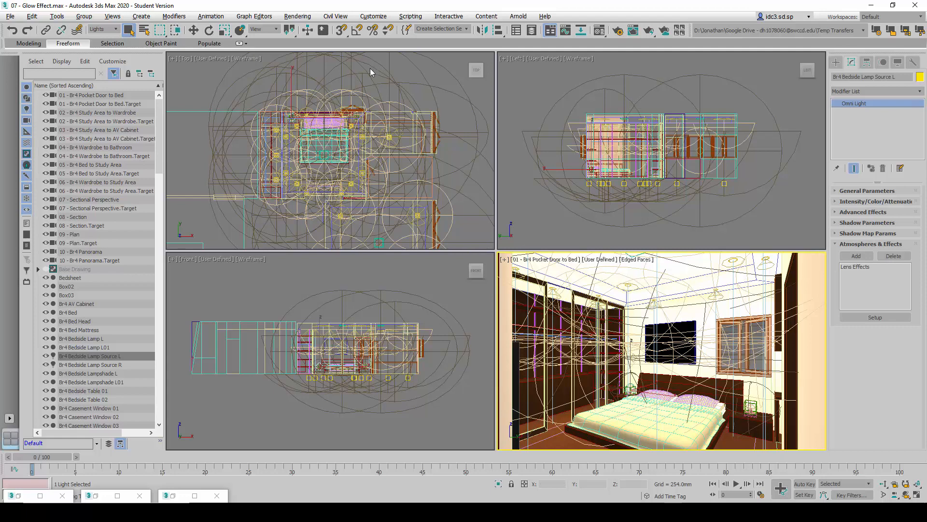
pyautogui.click(297, 16)
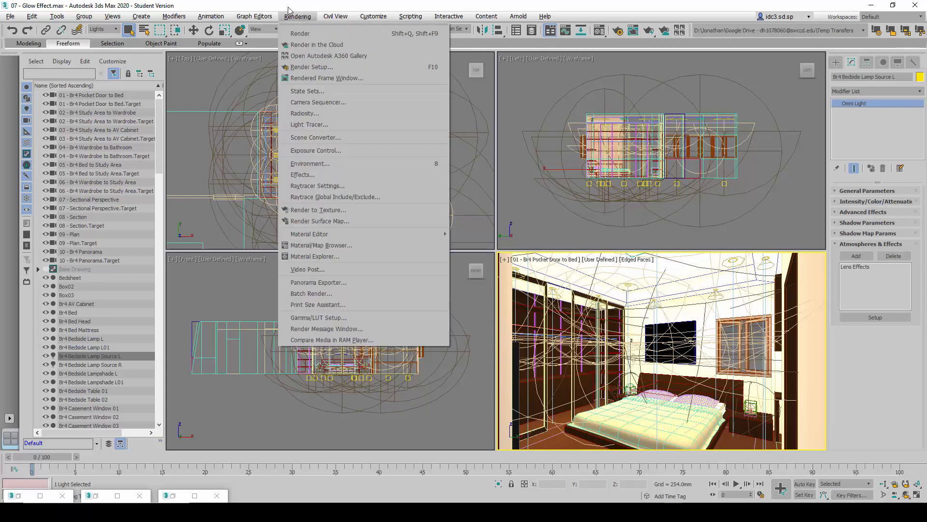
# Add another Lens Effects entry in Environment and Effects with its own Glow element
pyautogui.click(303, 175)
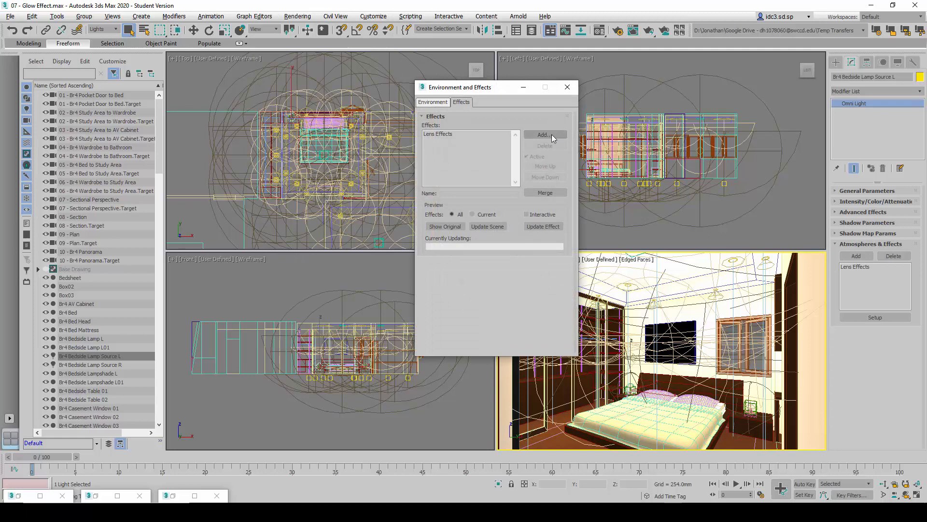
pyautogui.click(542, 135)
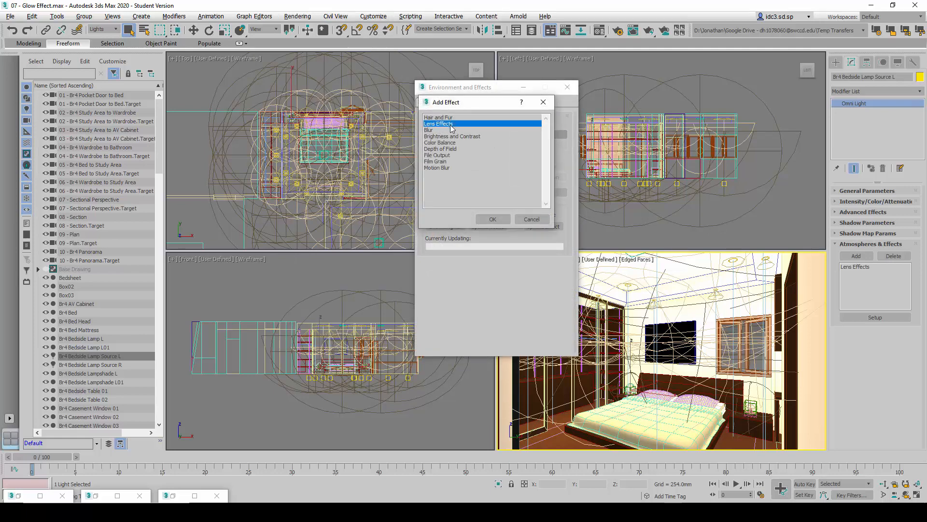
pyautogui.click(492, 218)
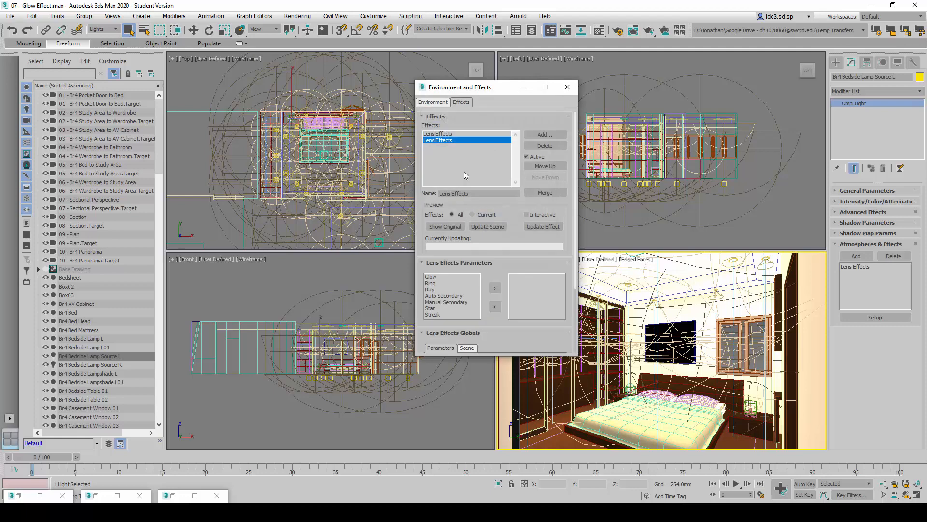
pyautogui.moveTo(445, 281)
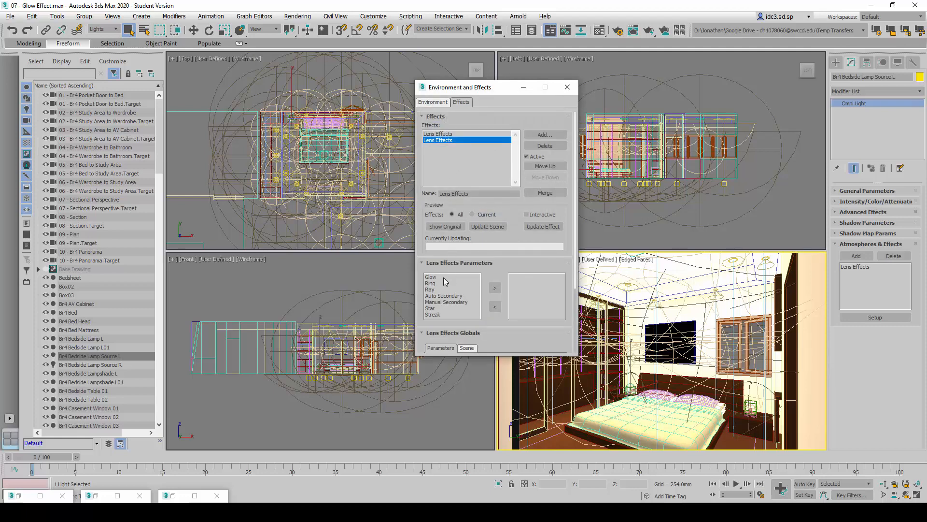
pyautogui.click(431, 277)
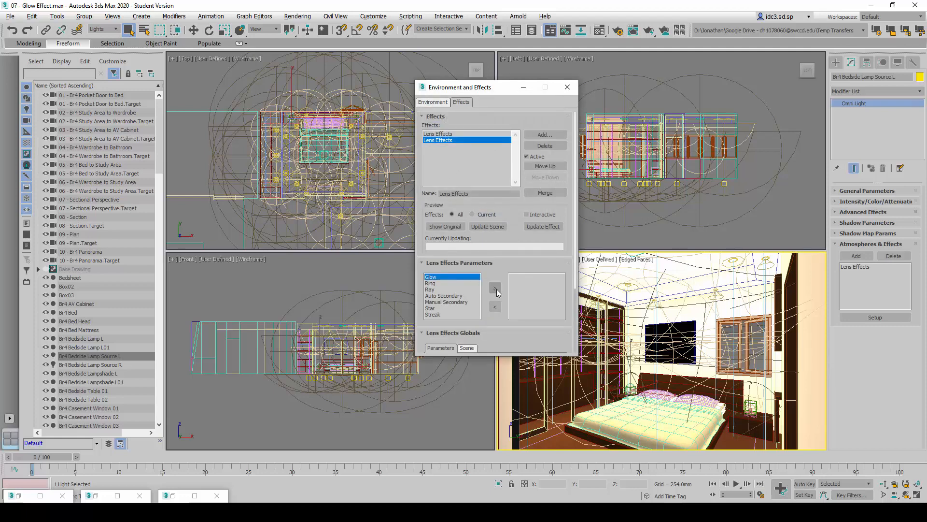
pyautogui.click(495, 288)
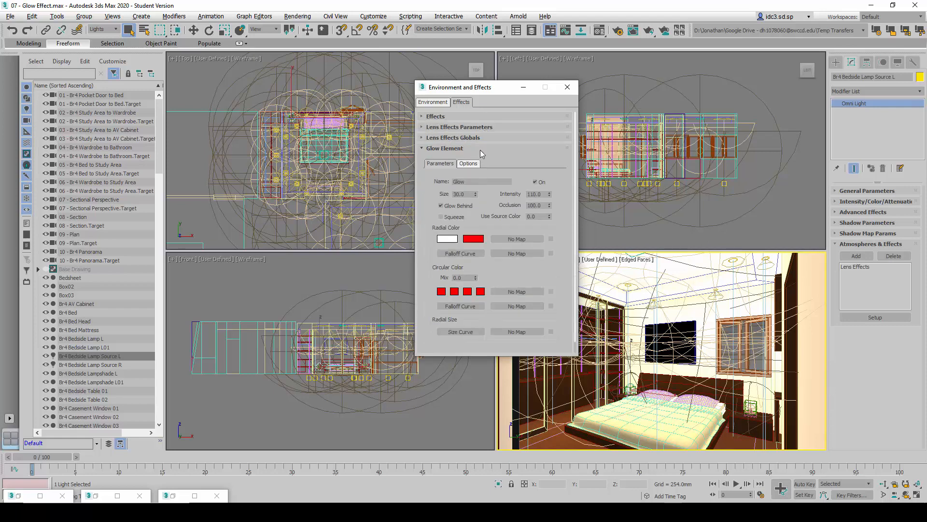
pyautogui.click(444, 147)
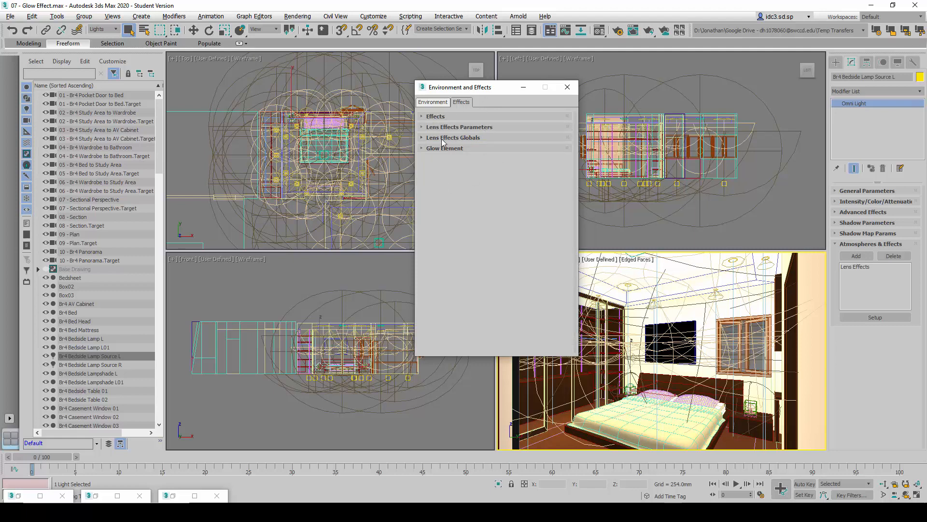
# Set the second Lens Effects' global intensity to 30.0, keeping size 75
pyautogui.click(453, 137)
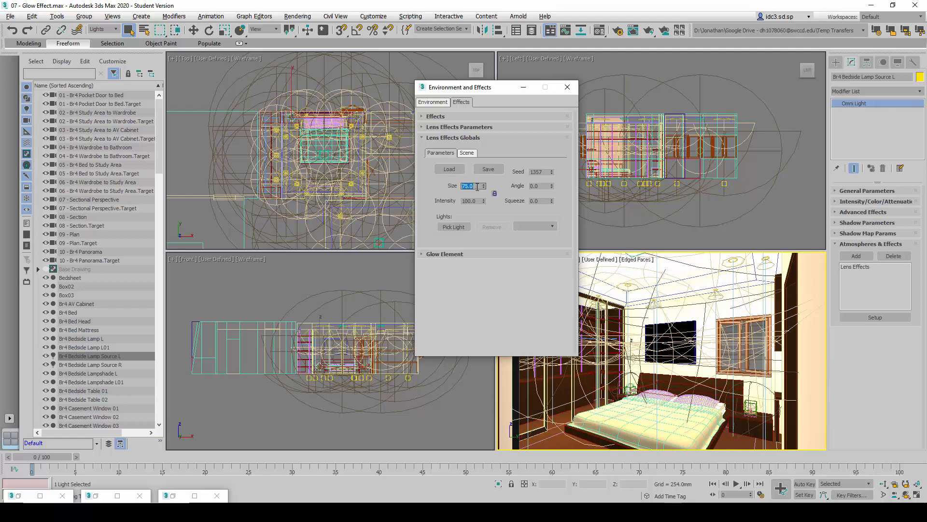
pyautogui.click(469, 200)
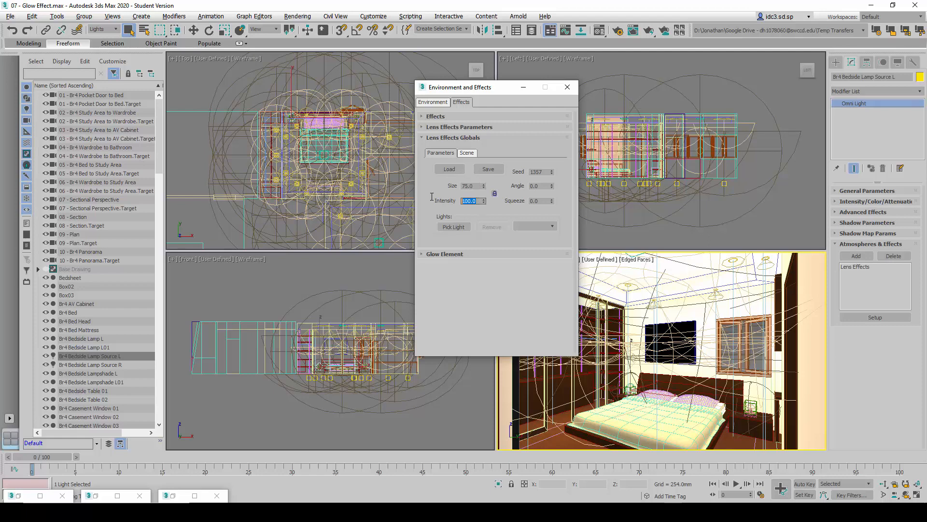
pyautogui.write('30.0')
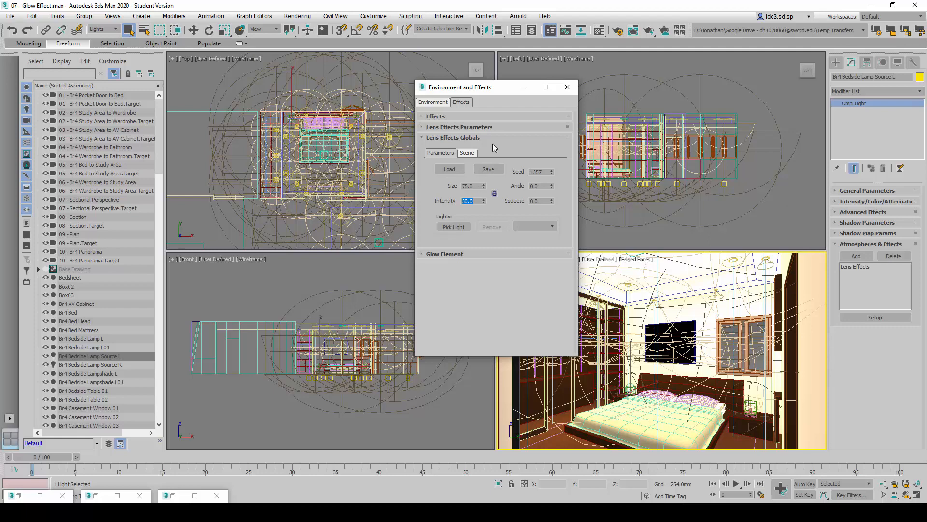
pyautogui.click(453, 137)
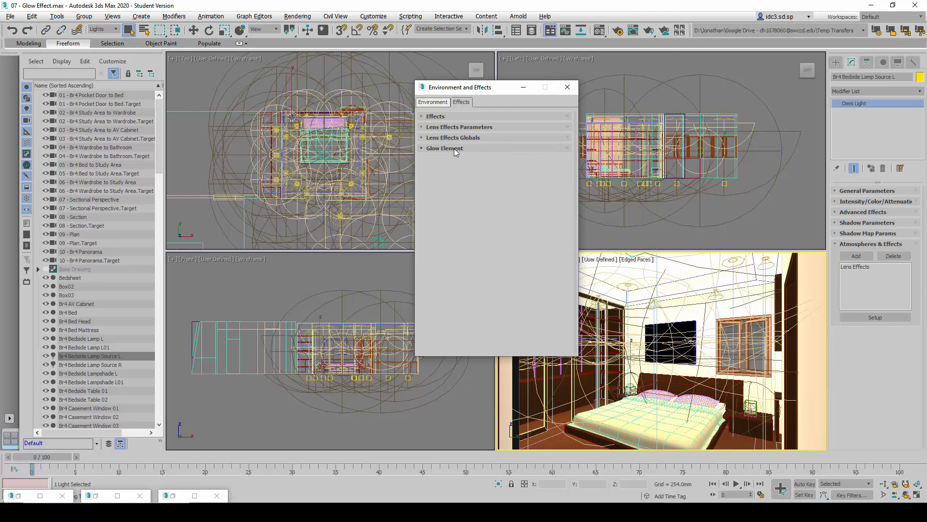
# Name the glow element 'Glow Lampshade R', size 75, orange radial centre, then close Effects
pyautogui.click(444, 137)
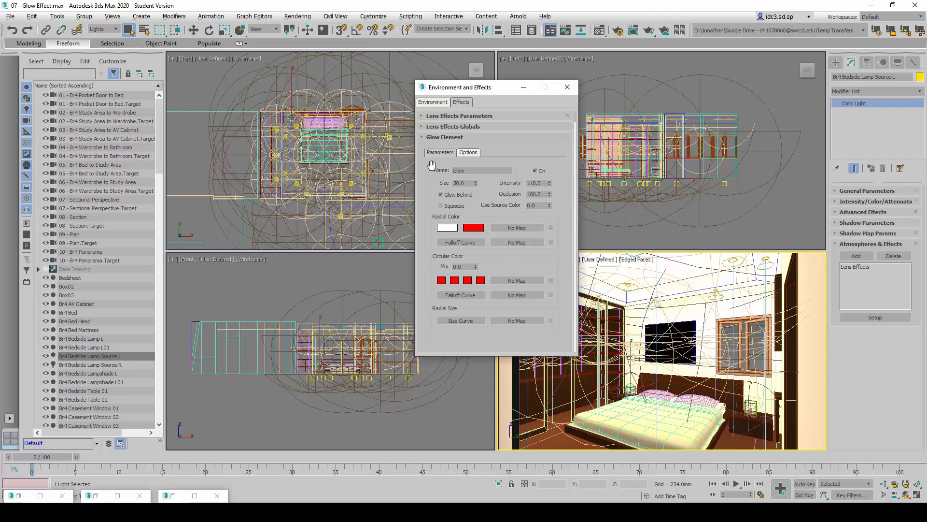
pyautogui.click(479, 171)
pyautogui.write(' Lampshade R')
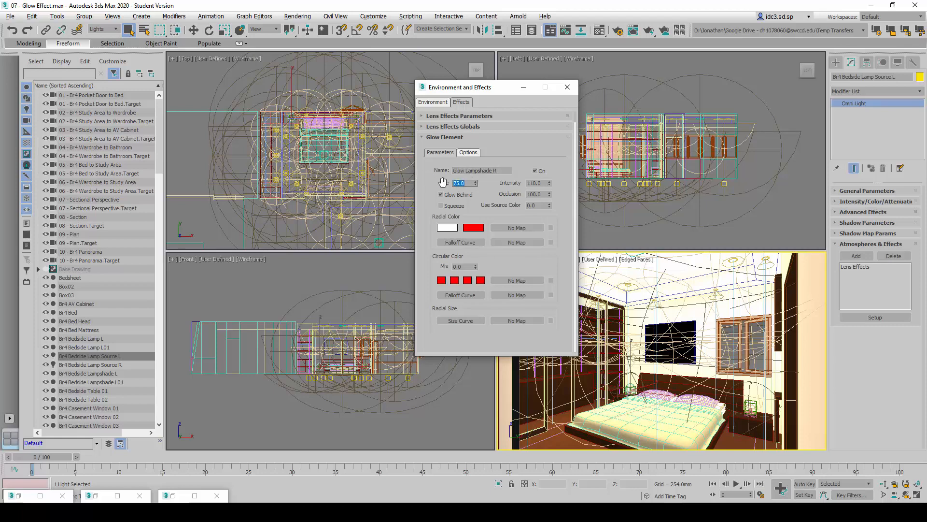
pyautogui.click(447, 227)
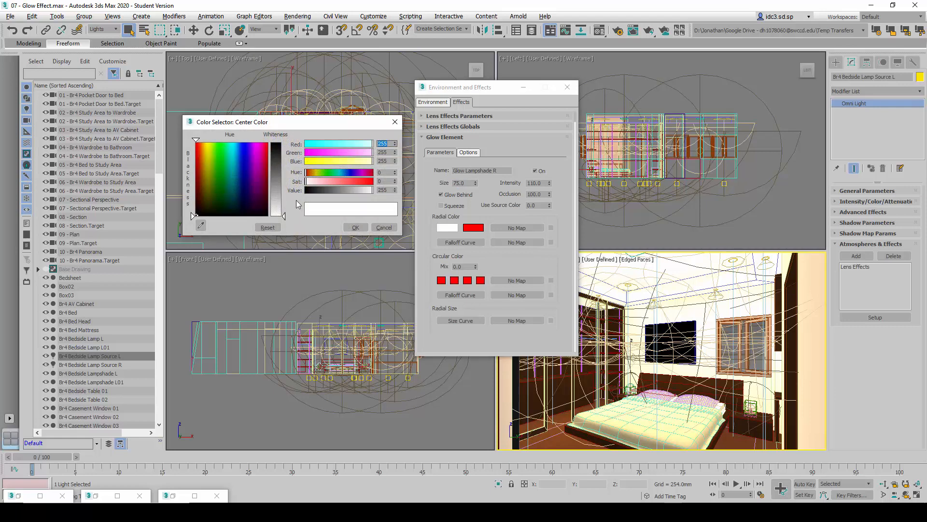
pyautogui.click(393, 155)
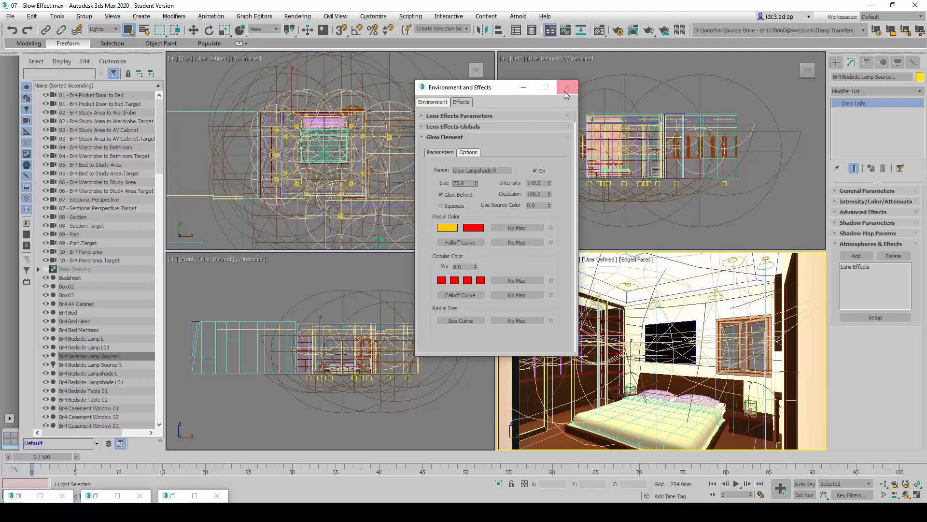
pyautogui.click(566, 87)
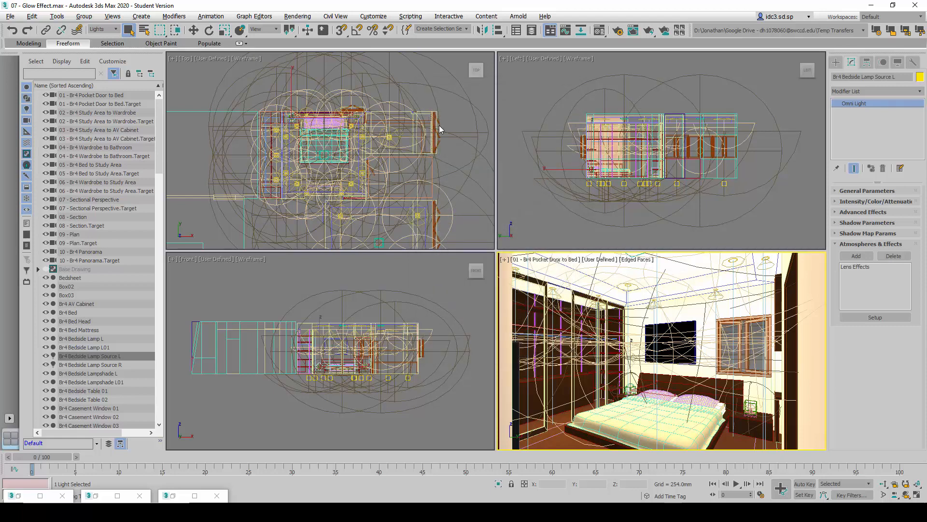
pyautogui.moveTo(143, 30)
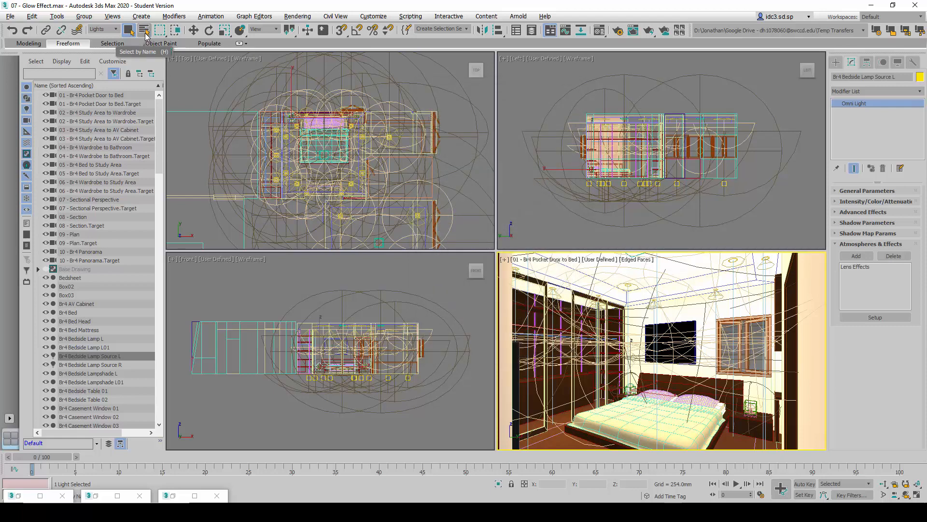
# Select the Br4 Bedside Lamp Source R light by name
pyautogui.click(144, 30)
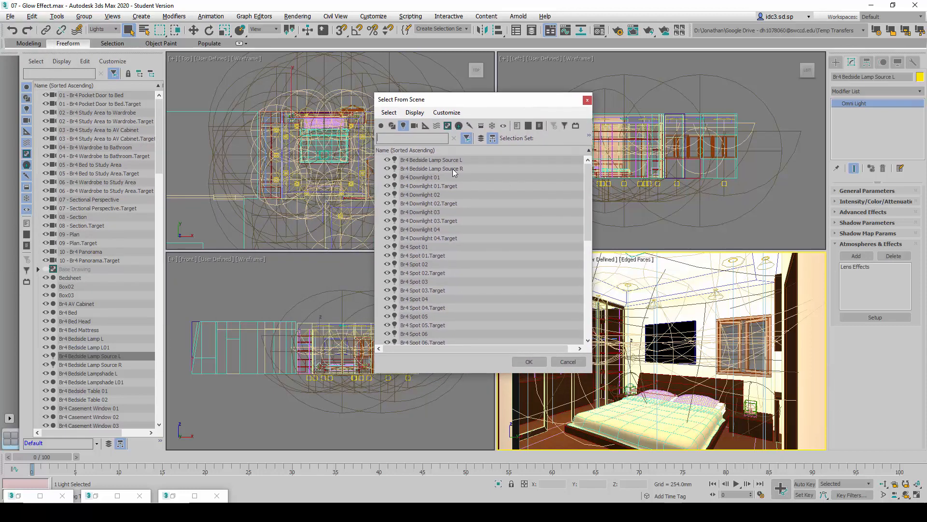
pyautogui.click(432, 169)
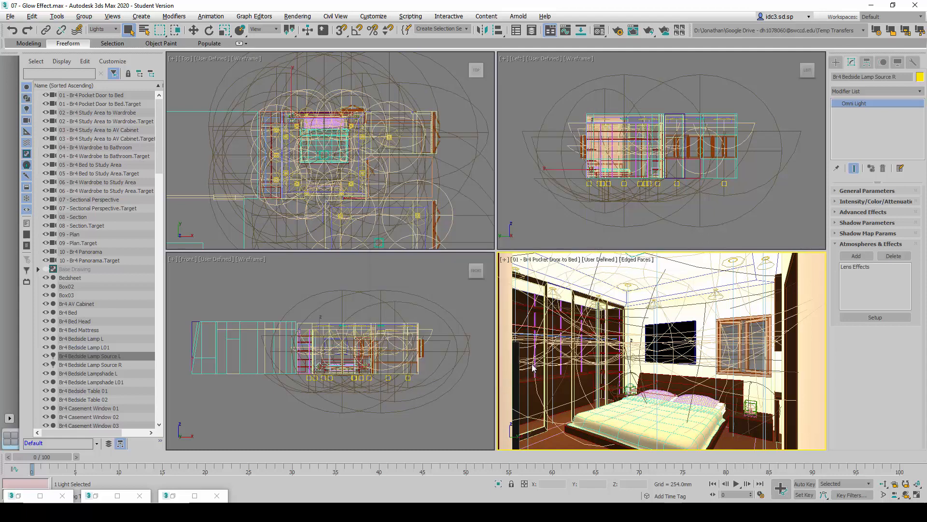
pyautogui.click(90, 355)
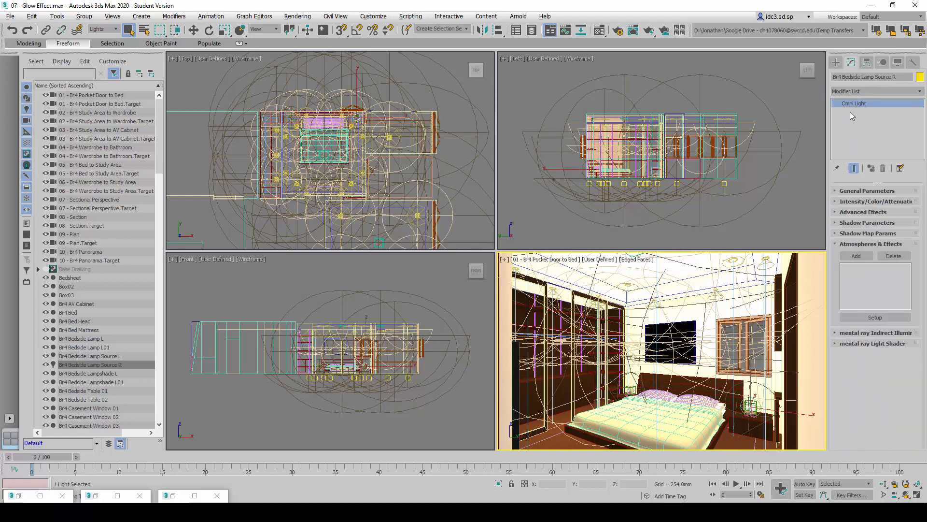
# Add the existing Lens Effects entry to this light's atmospheres and effects
pyautogui.click(855, 255)
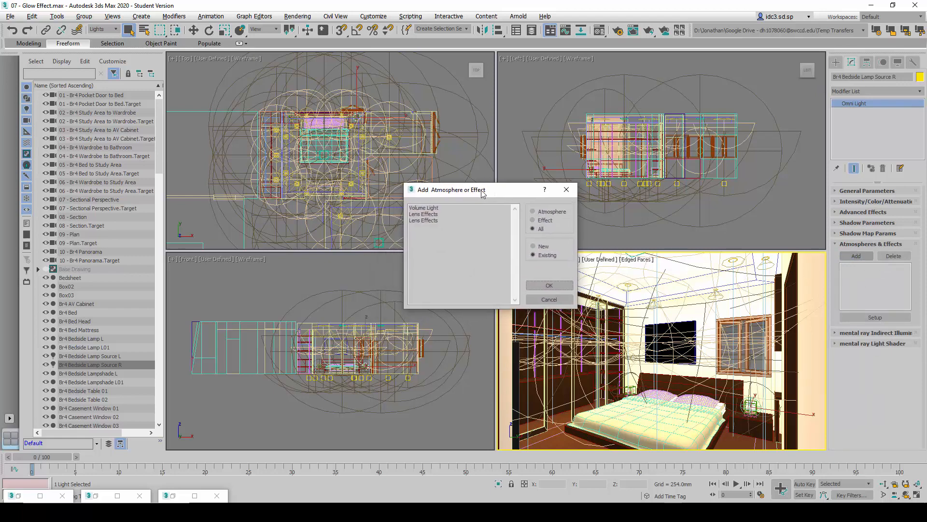
pyautogui.moveTo(431, 220)
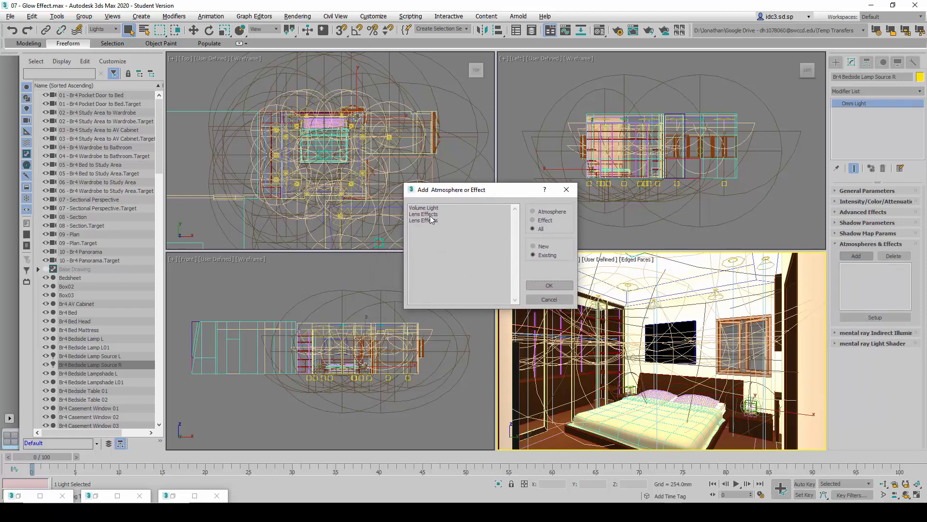
pyautogui.click(423, 214)
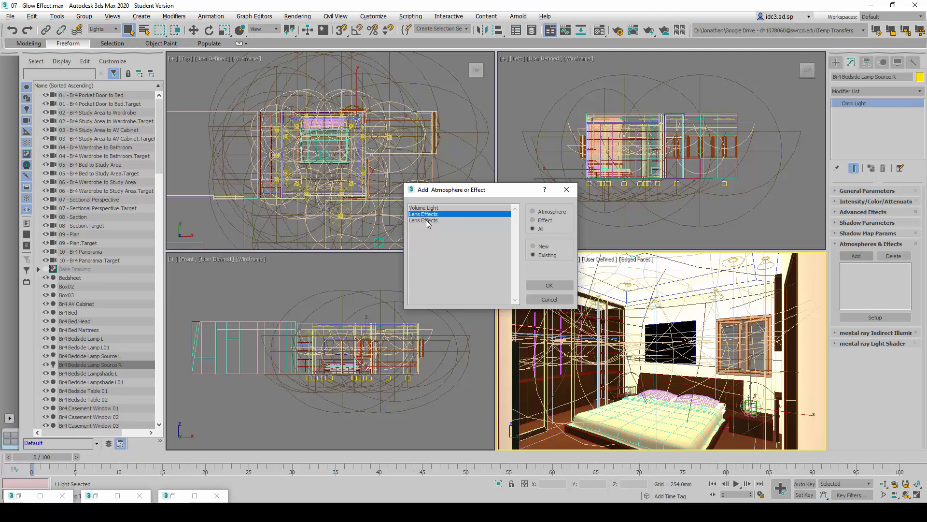
pyautogui.click(432, 220)
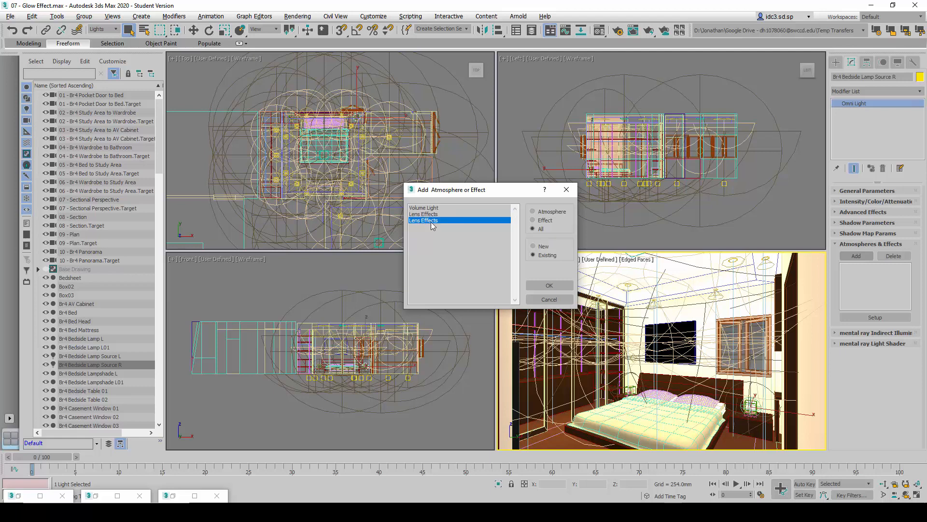
pyautogui.click(423, 214)
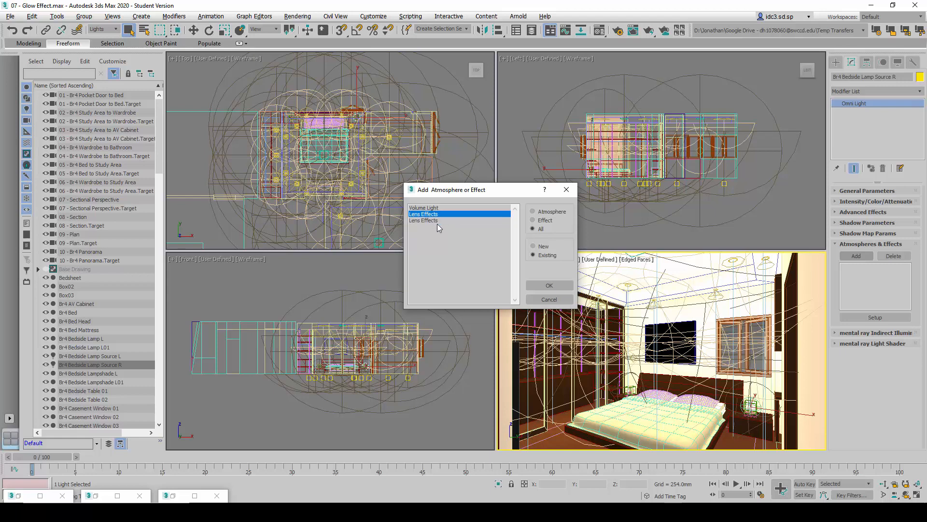
pyautogui.click(424, 220)
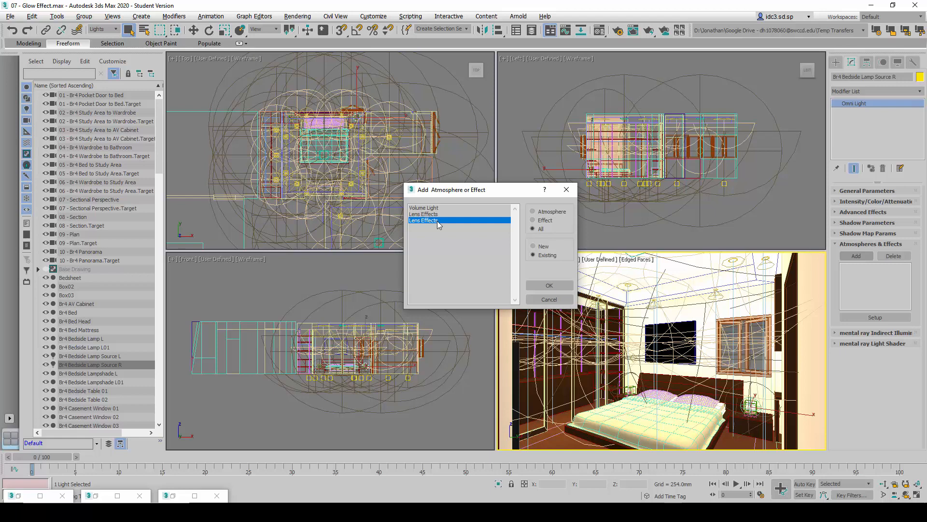
pyautogui.click(548, 285)
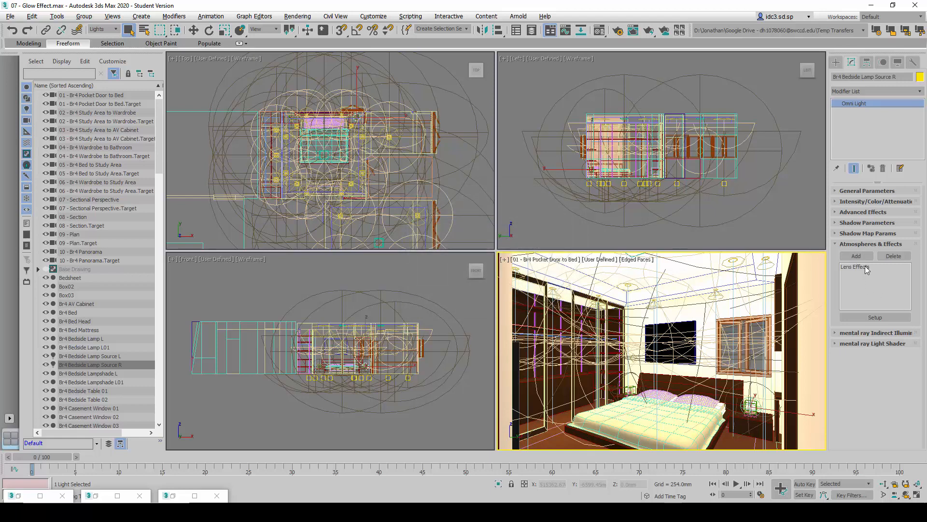
pyautogui.moveTo(803, 330)
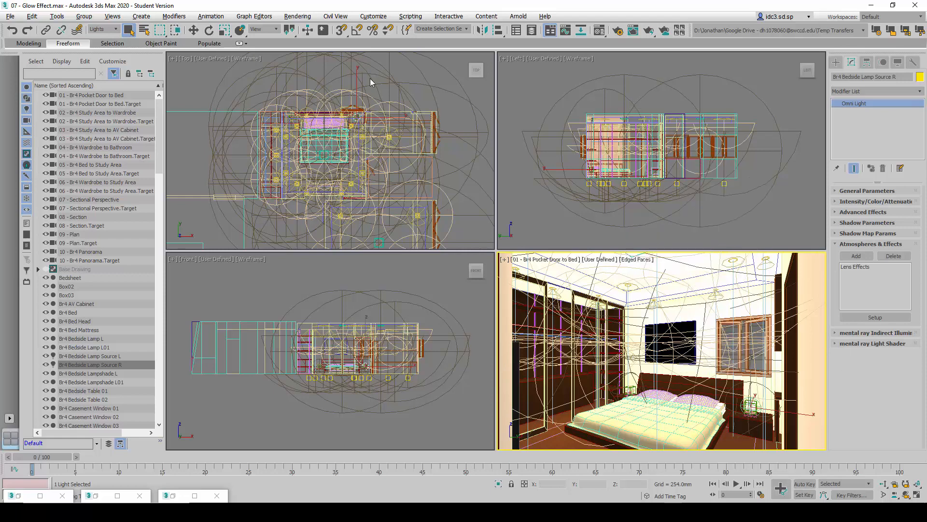
# Render the bedroom camera view with both bedside lamps glowing
pyautogui.click(297, 16)
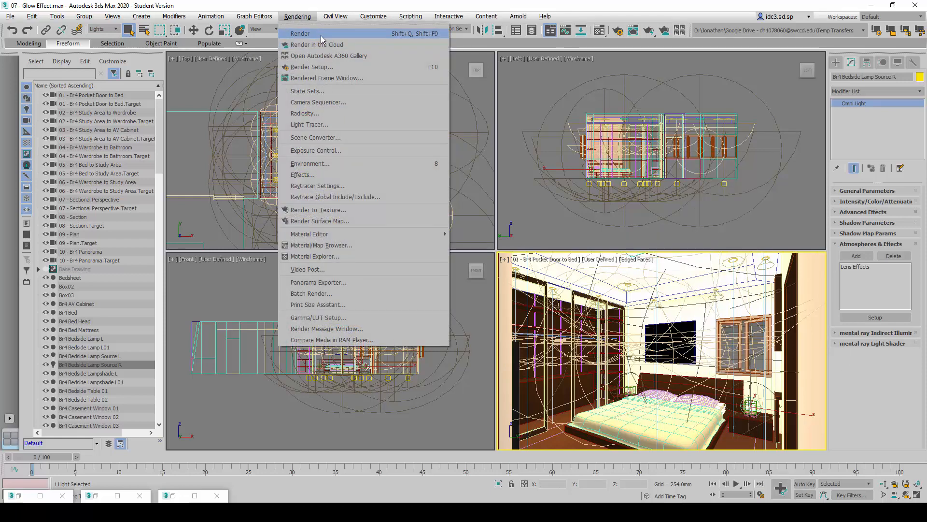
pyautogui.click(299, 33)
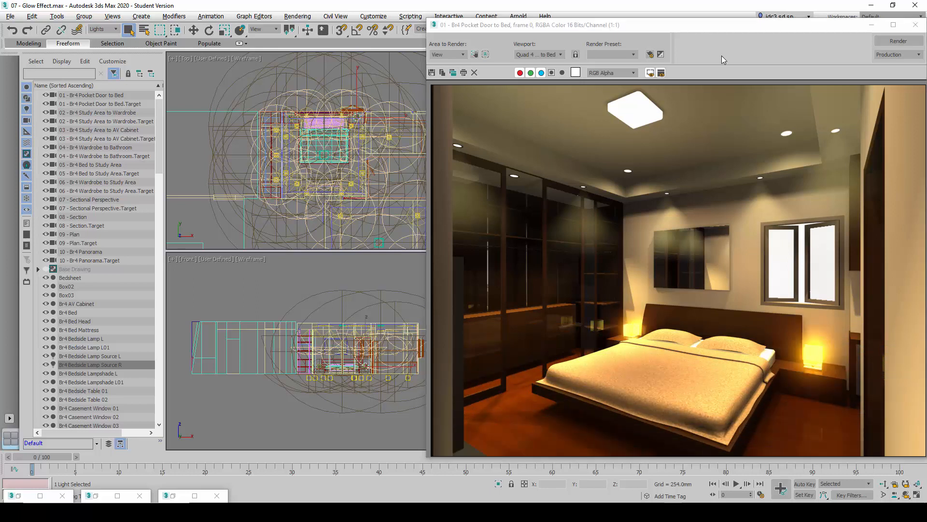
pyautogui.moveTo(211, 306)
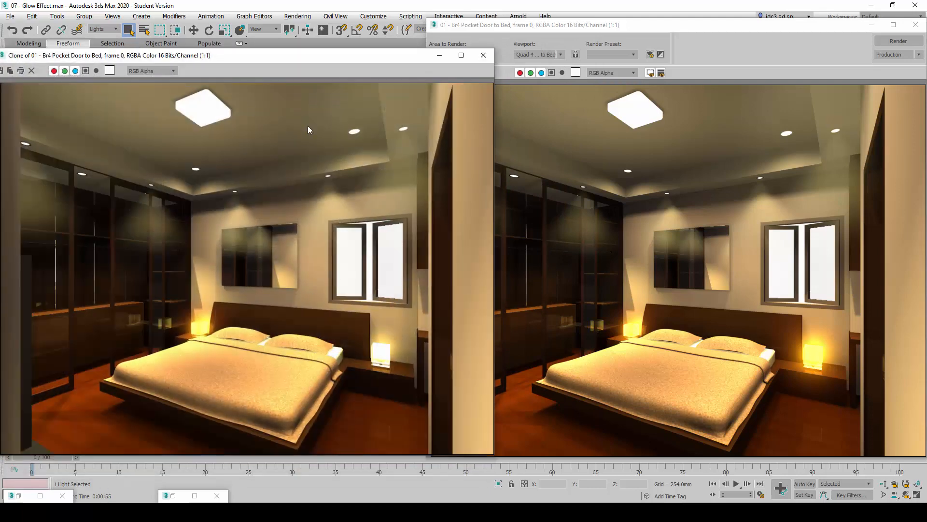
pyautogui.moveTo(355, 116)
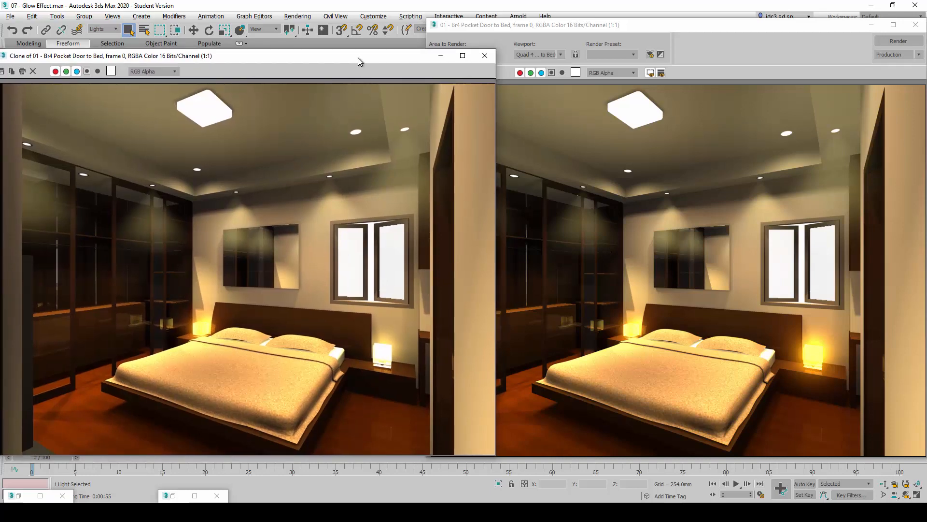
pyautogui.moveTo(334, 355)
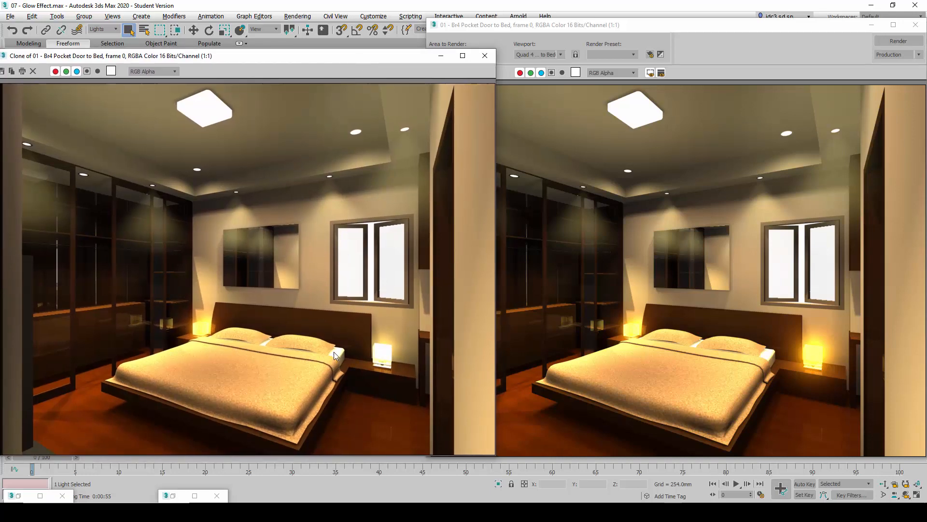
pyautogui.moveTo(215, 329)
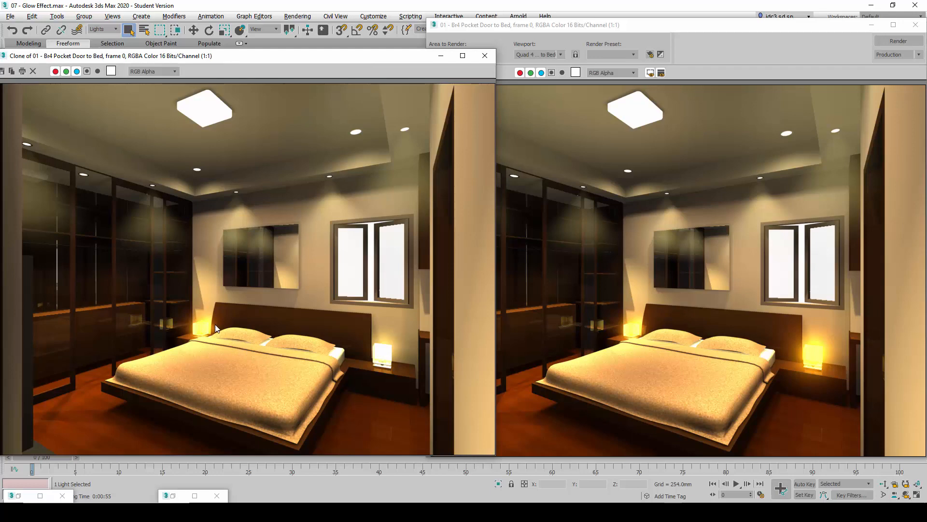
pyautogui.moveTo(787, 349)
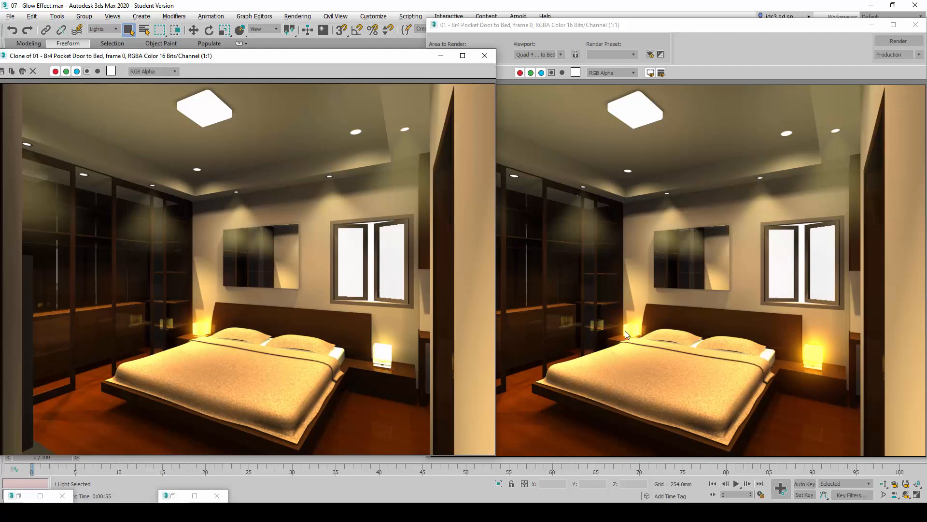
pyautogui.moveTo(818, 364)
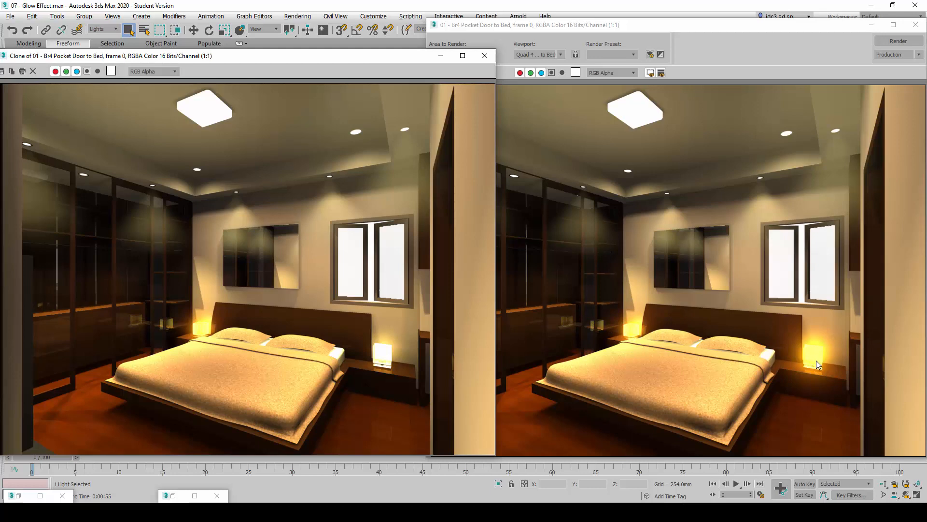